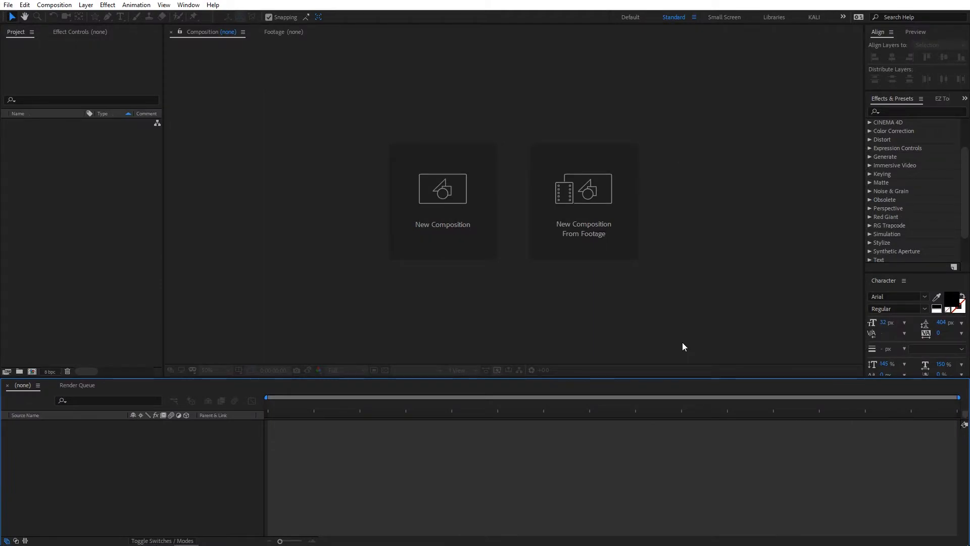
mouse_move(434, 241)
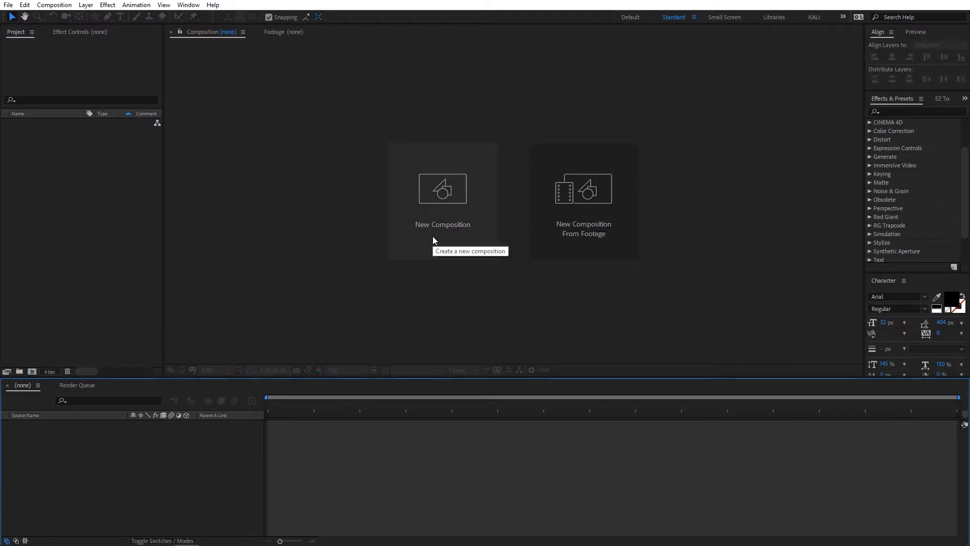
Step: Create Comp 1 at 1920×1080, 29.95 fps, five seconds long
left_click(443, 189)
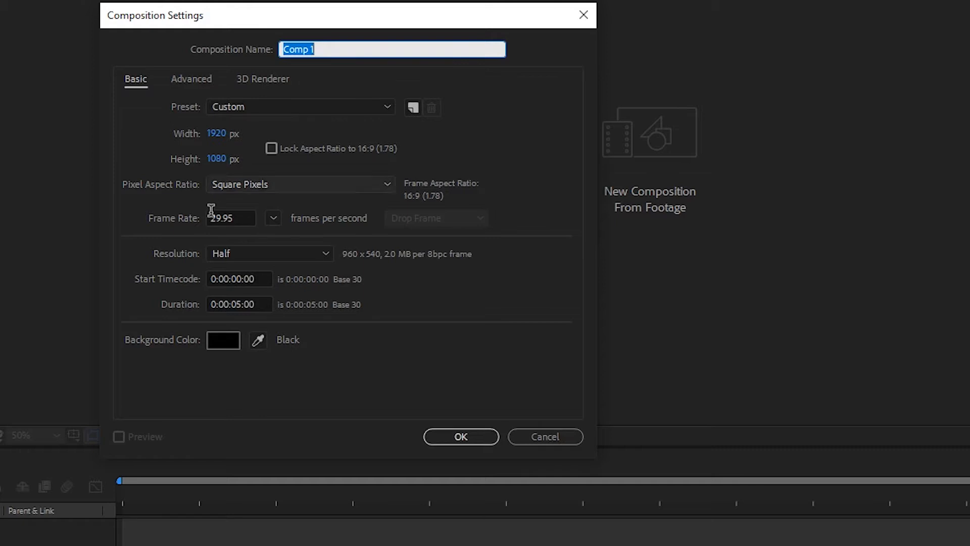
mouse_move(224, 239)
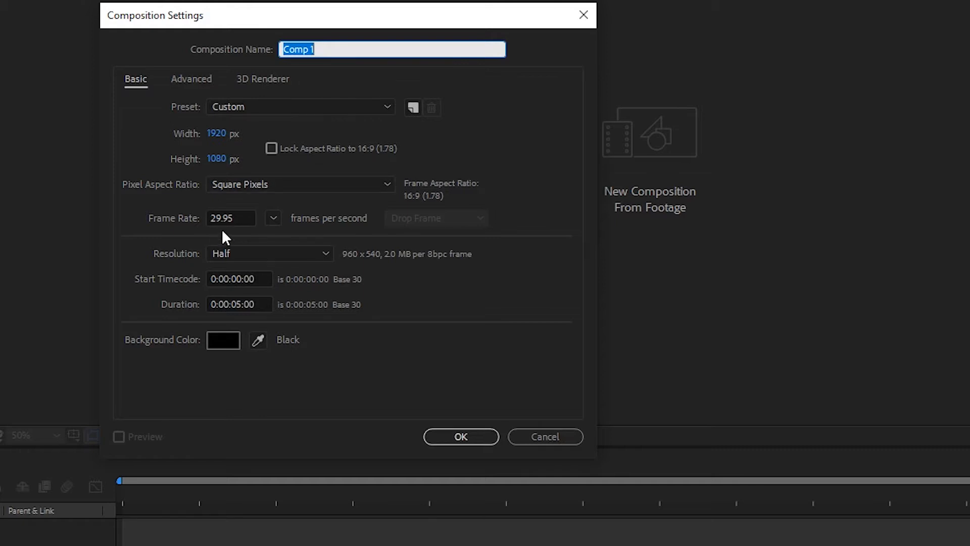
mouse_move(259, 307)
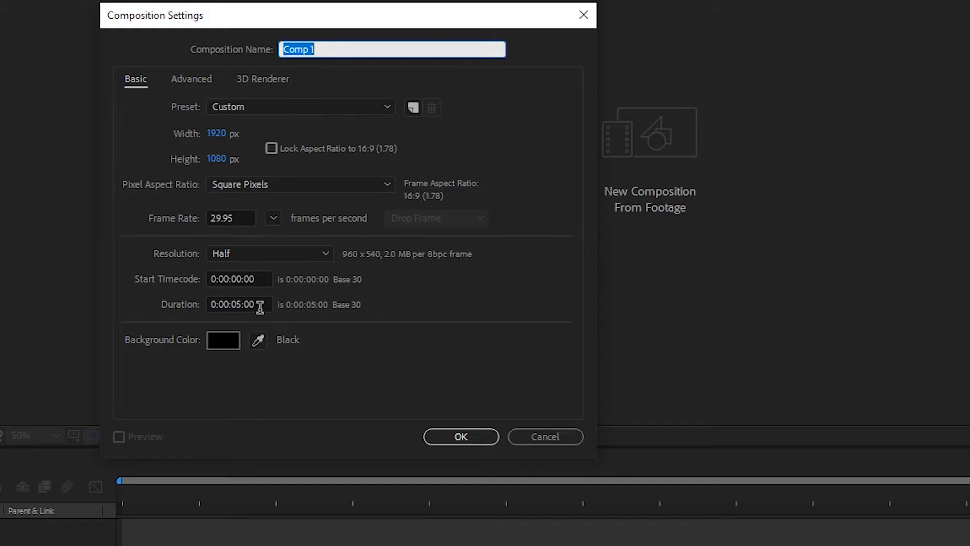
mouse_move(271, 328)
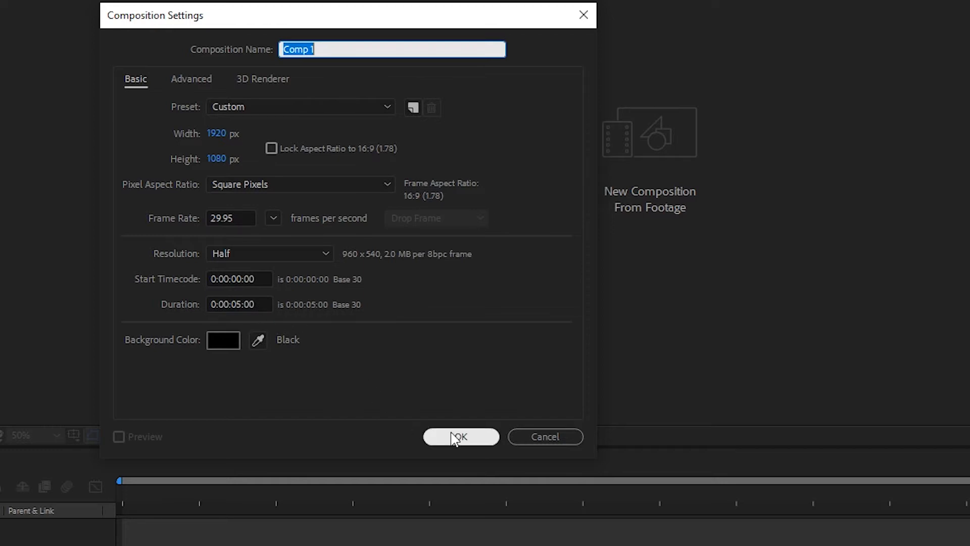
left_click(461, 437)
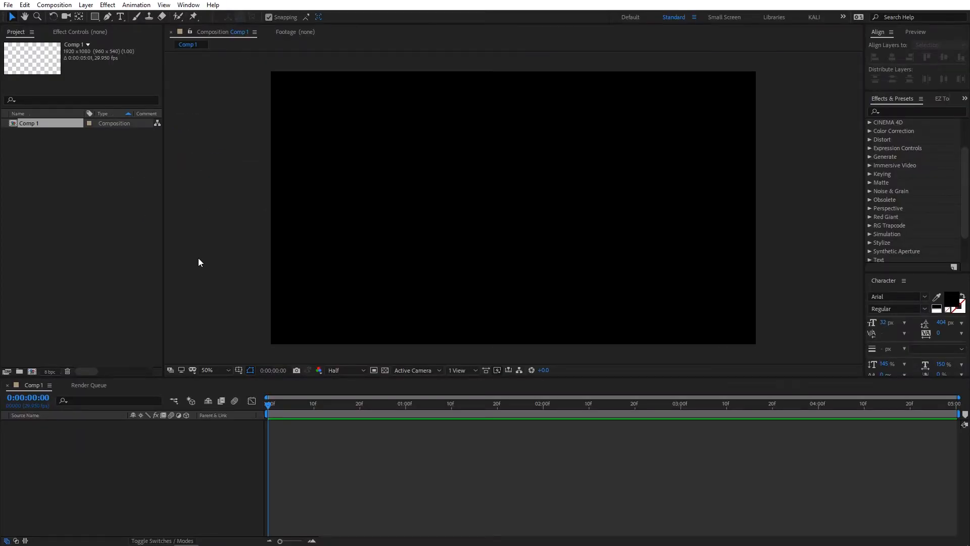
mouse_move(190, 17)
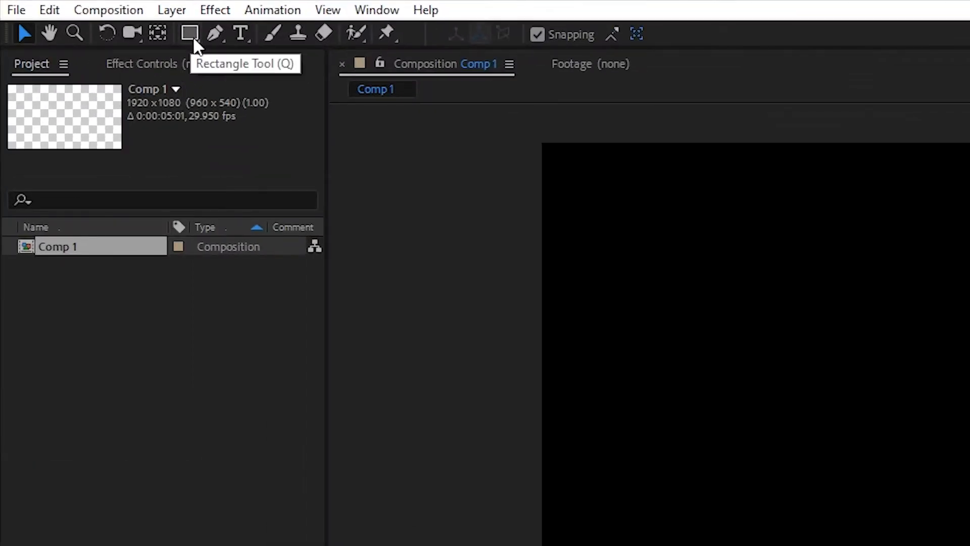
Step: Select the Star tool and set the shape fill colour to white (FFFFFF)
left_click(189, 34)
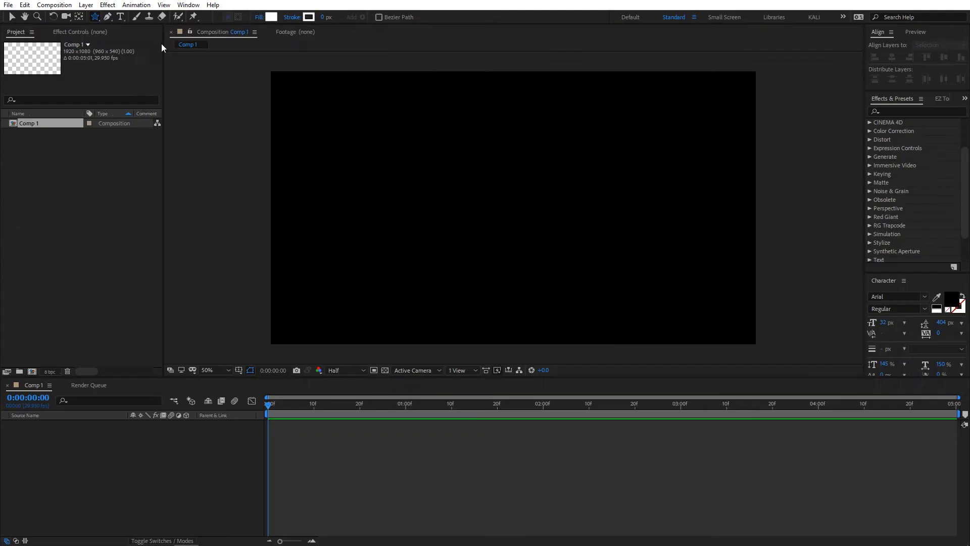
left_click(271, 17)
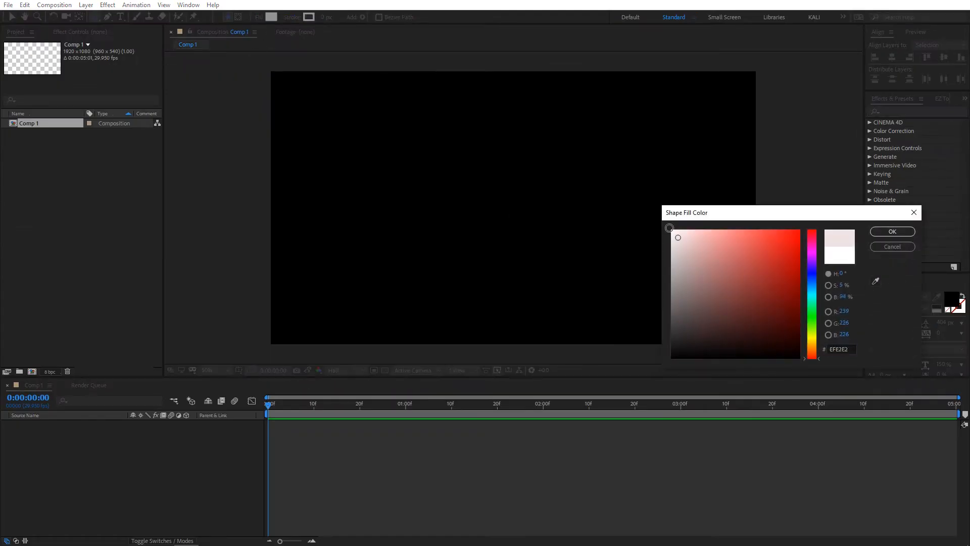
left_click(677, 236)
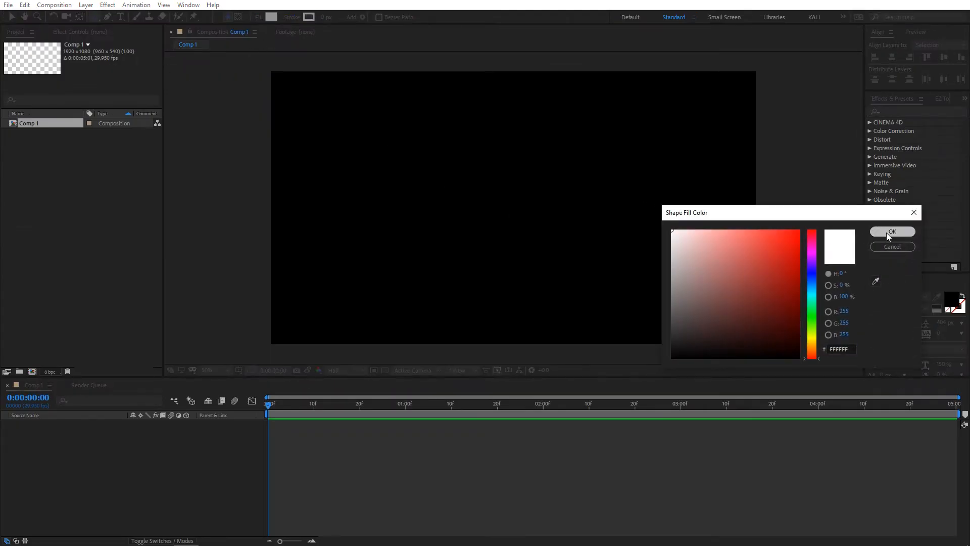
left_click(891, 231)
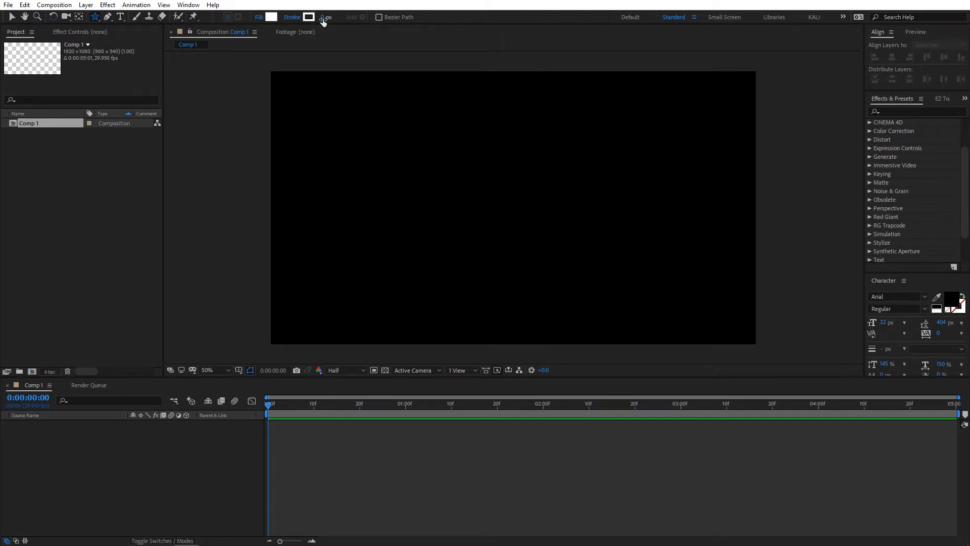
mouse_move(505, 253)
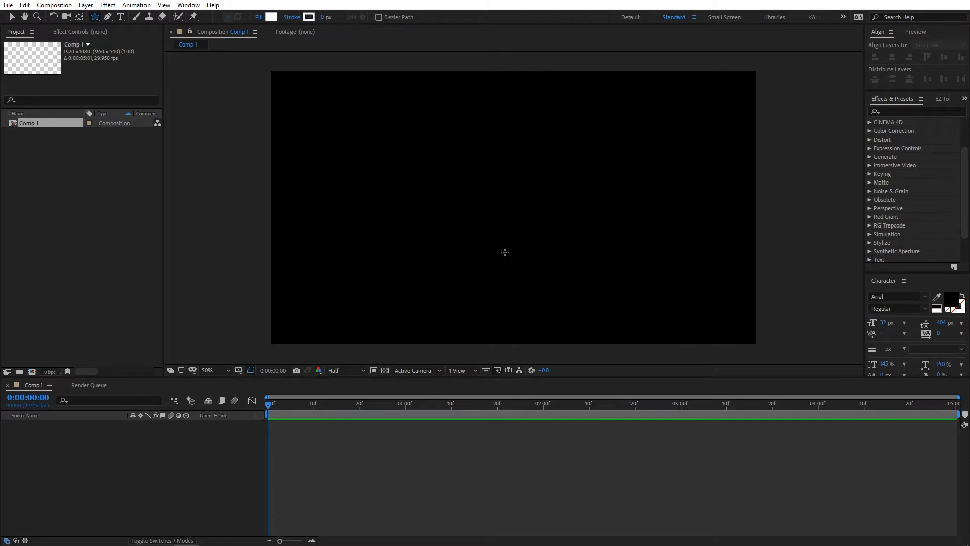
mouse_move(483, 221)
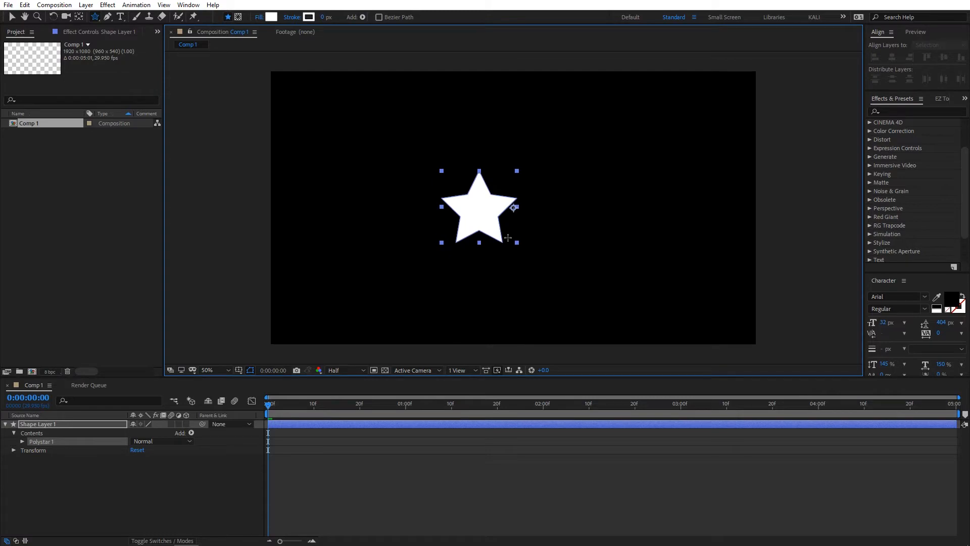
Step: Centre Shape Layer 1 horizontally using Align Layers to Composition
left_click(937, 45)
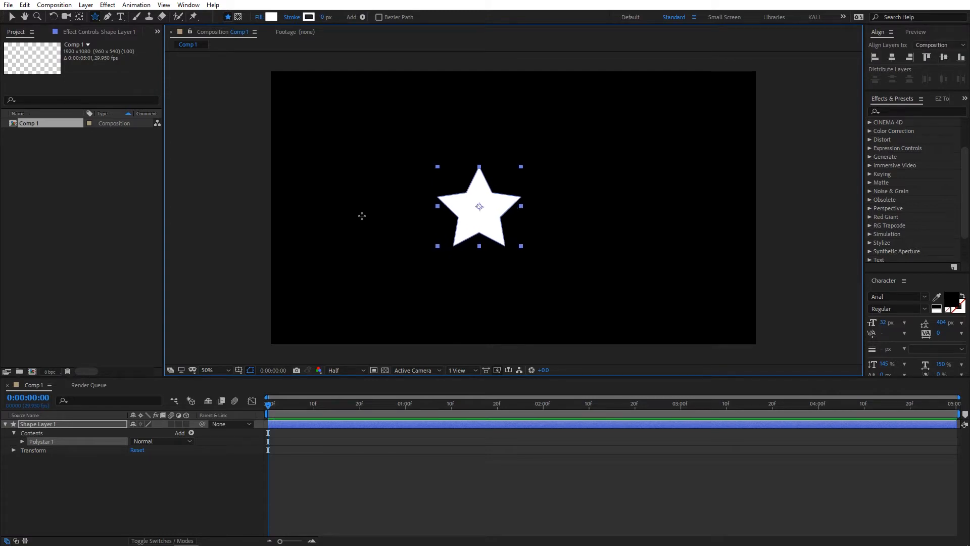
mouse_move(764, 127)
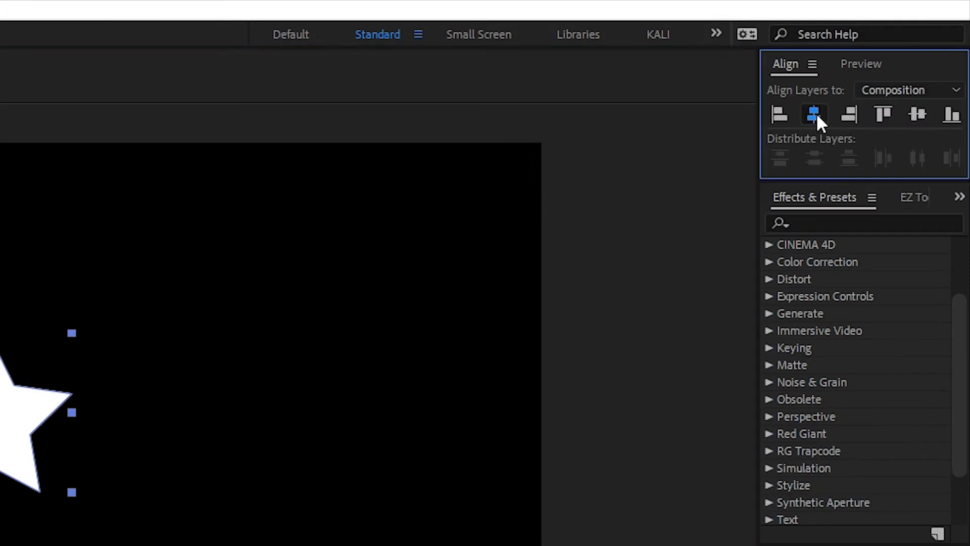
left_click(814, 114)
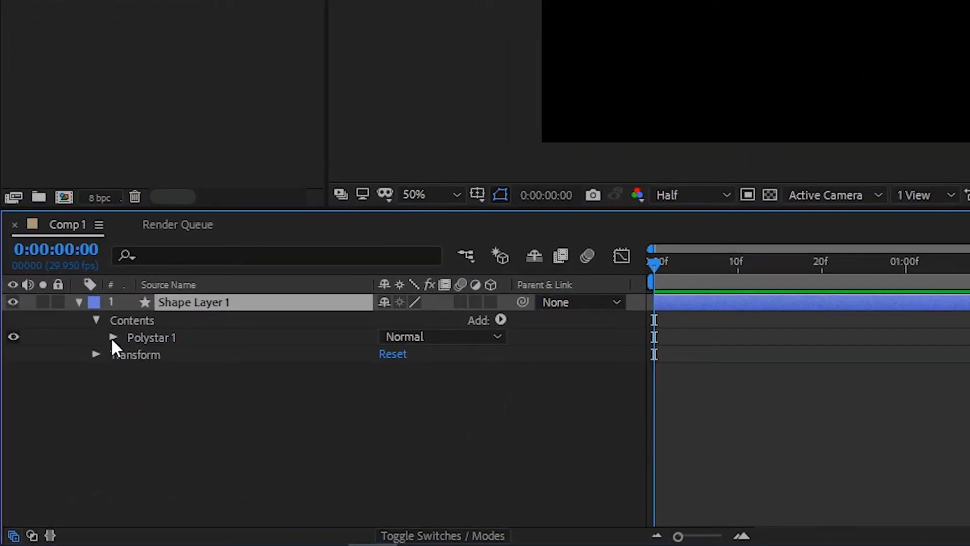
Step: Reveal Polystar 1's transform and keyframe its Scale starting from 0 at the first frame
left_click(114, 338)
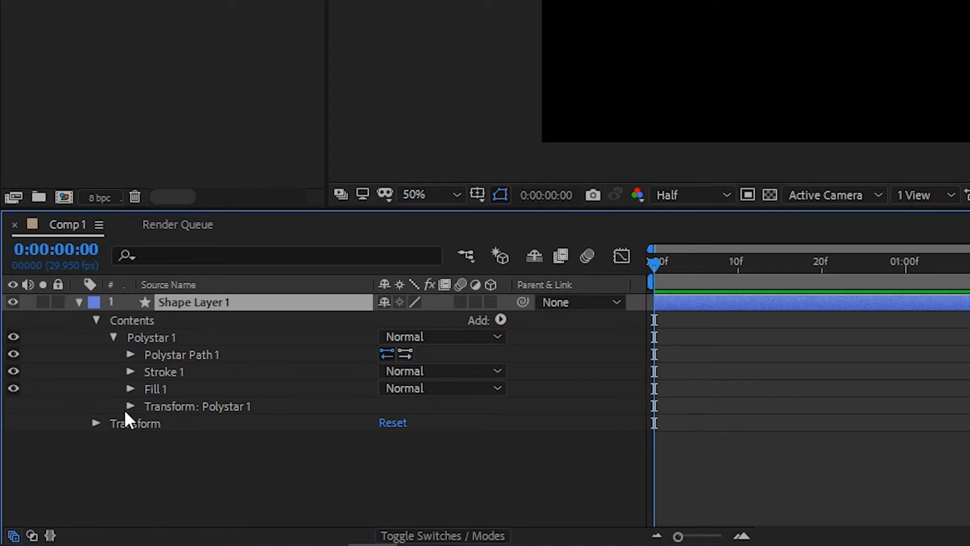
left_click(131, 406)
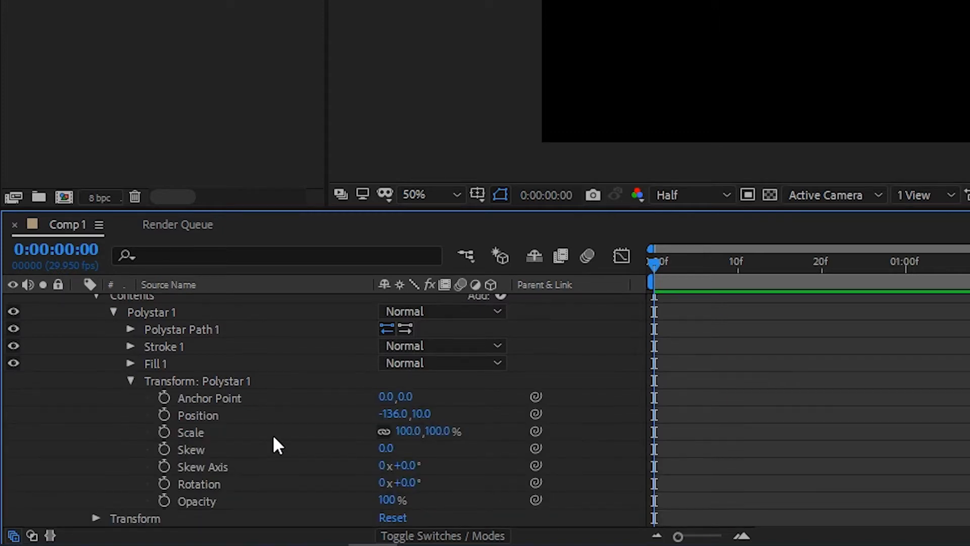
mouse_move(189, 439)
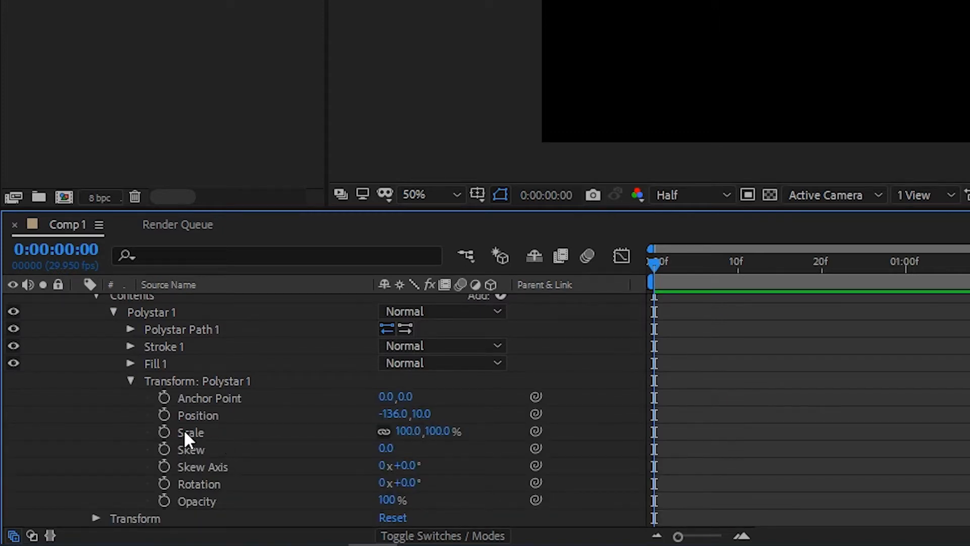
mouse_move(294, 440)
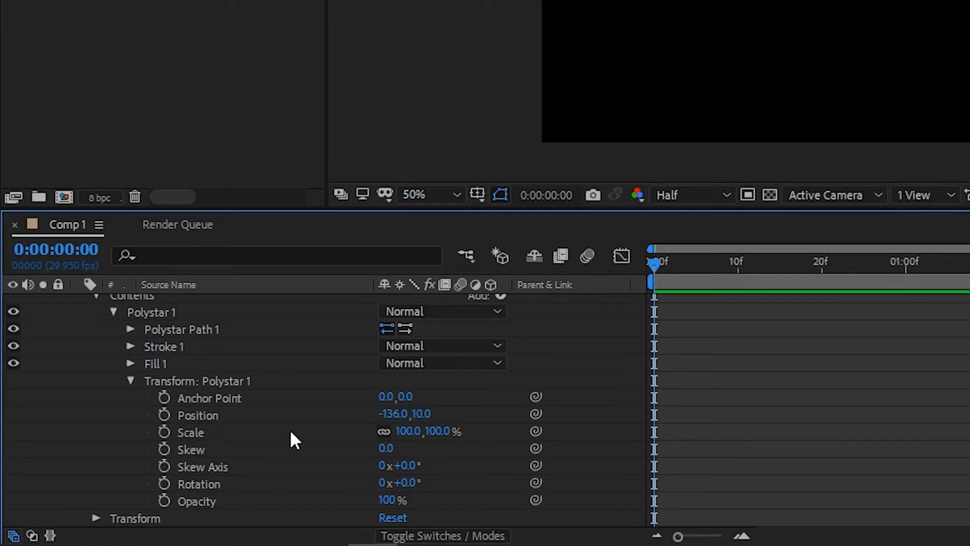
mouse_move(163, 431)
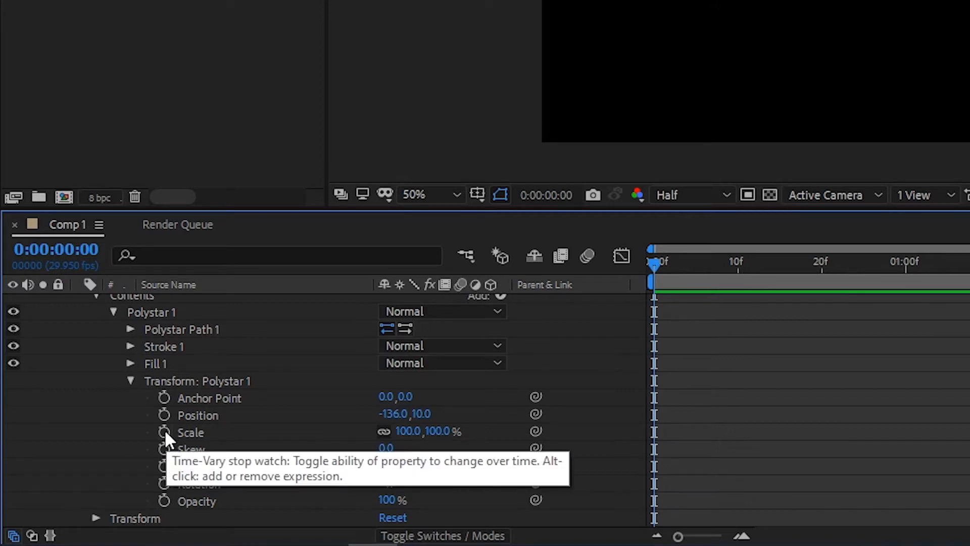
left_click(164, 432)
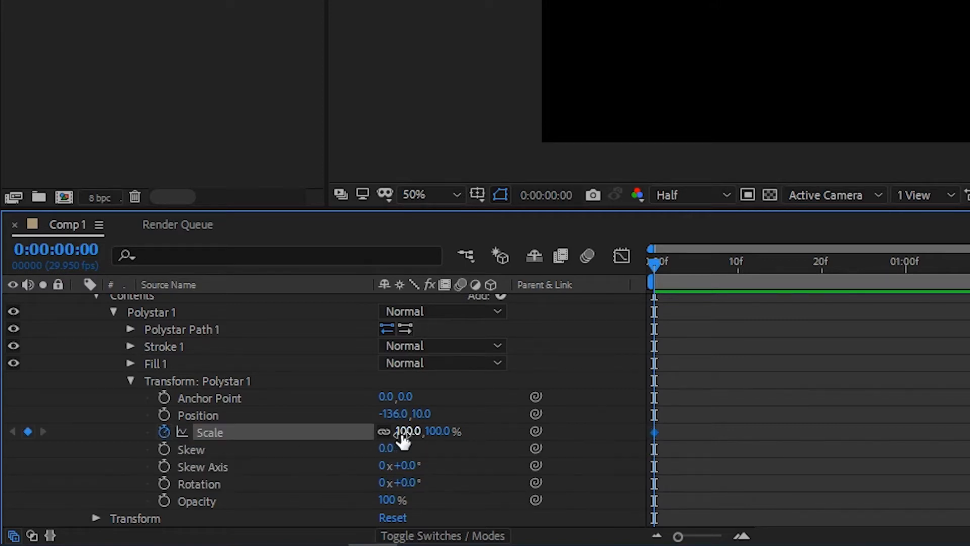
double_click(405, 431)
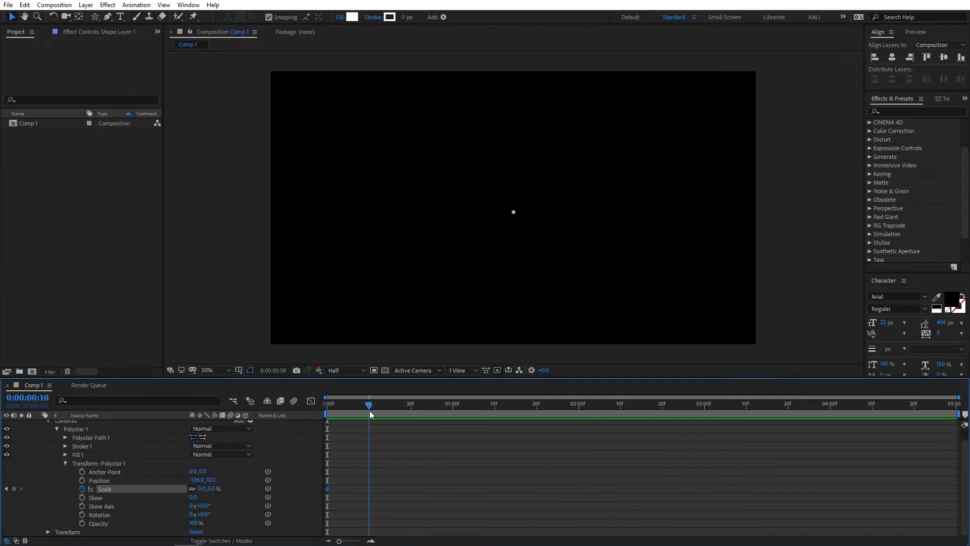
Step: Add further Scale keyframes at later frames up to the two-second mark so the star grows
left_click(385, 403)
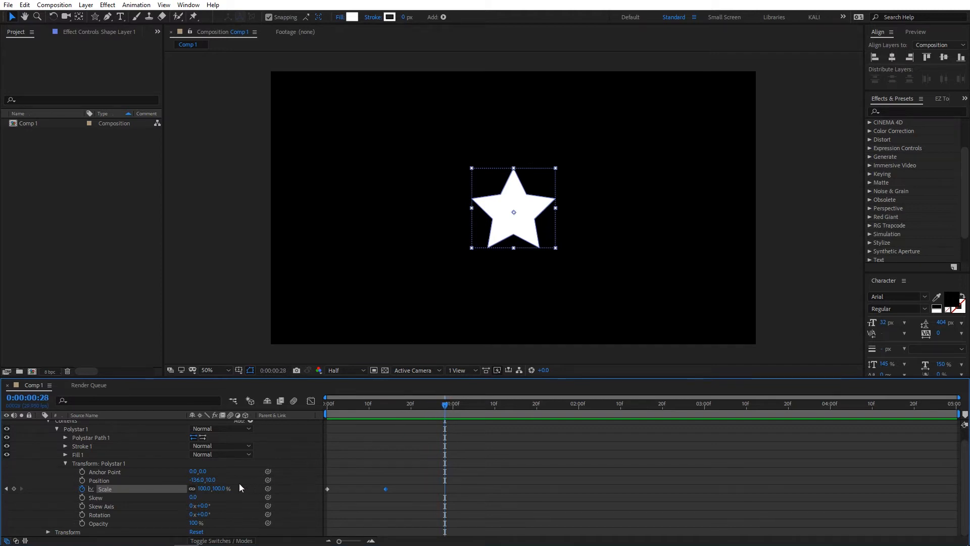
double_click(201, 489)
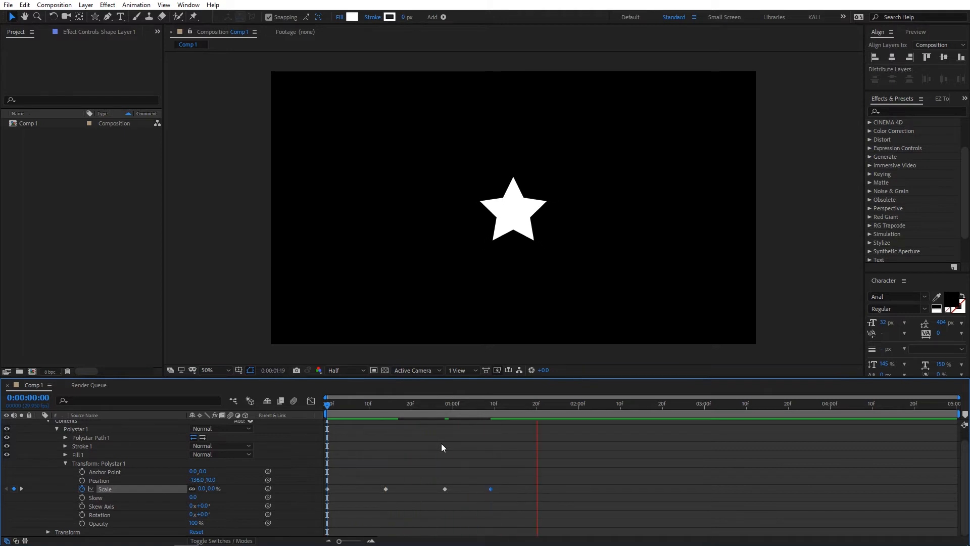
left_click(537, 403)
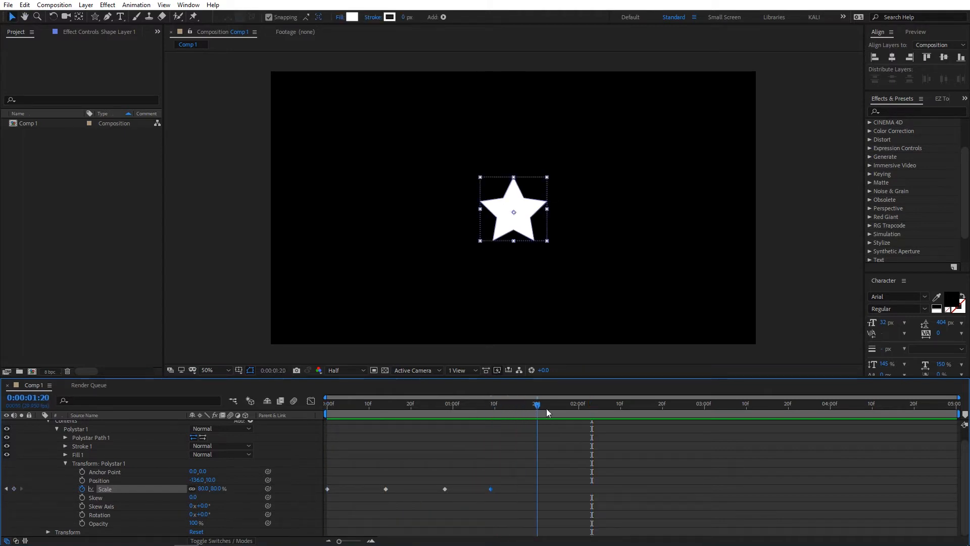
left_click(578, 403)
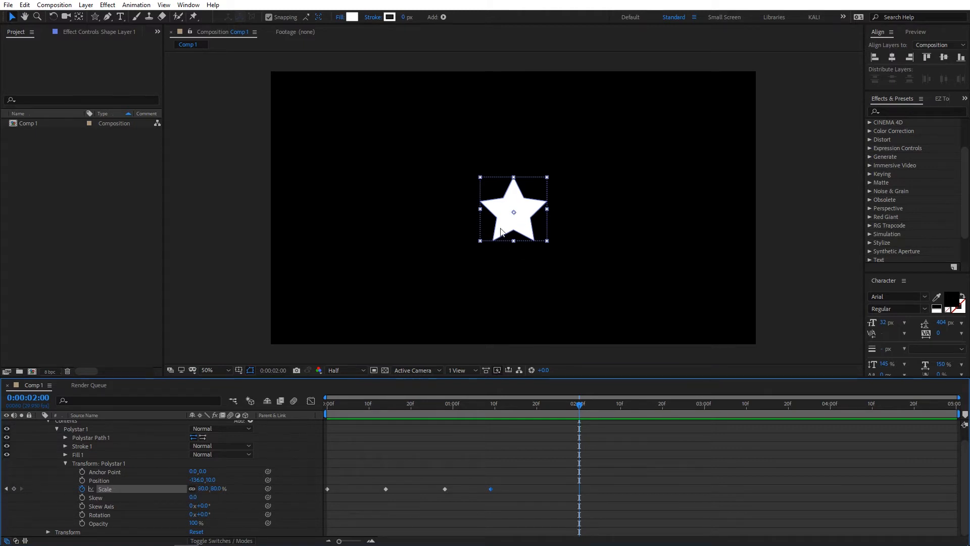
mouse_move(208, 489)
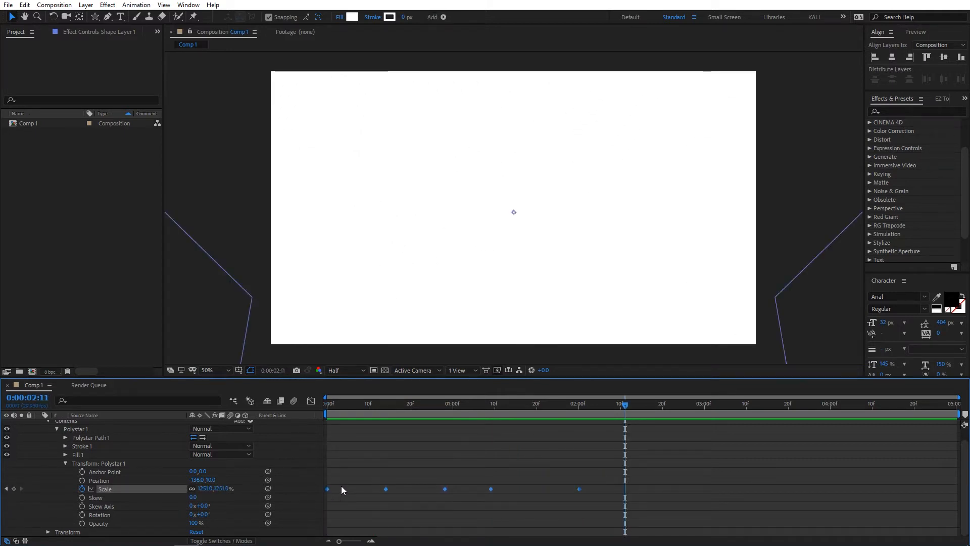
Step: Easy Ease the Scale keyframes and shape the speed curve in the Graph Editor
key("f9")
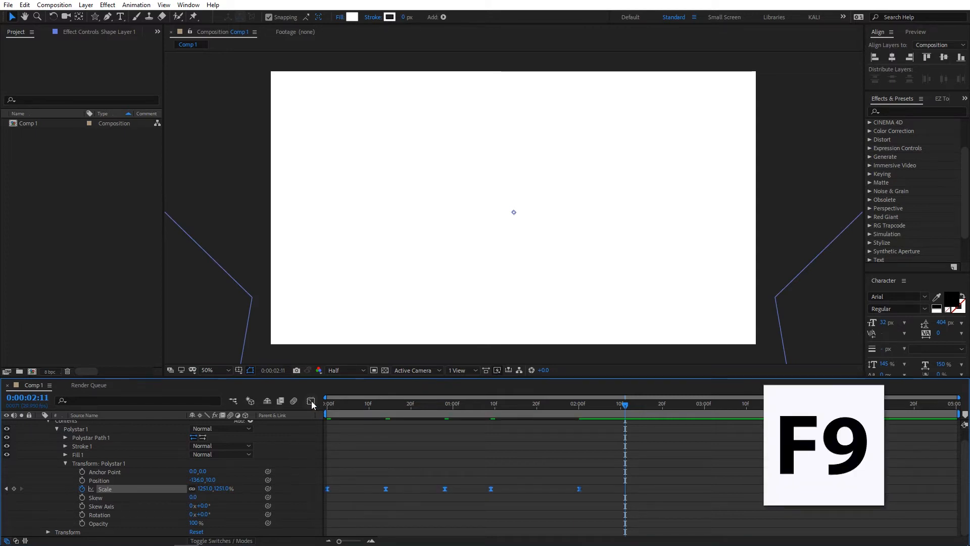
key("f9")
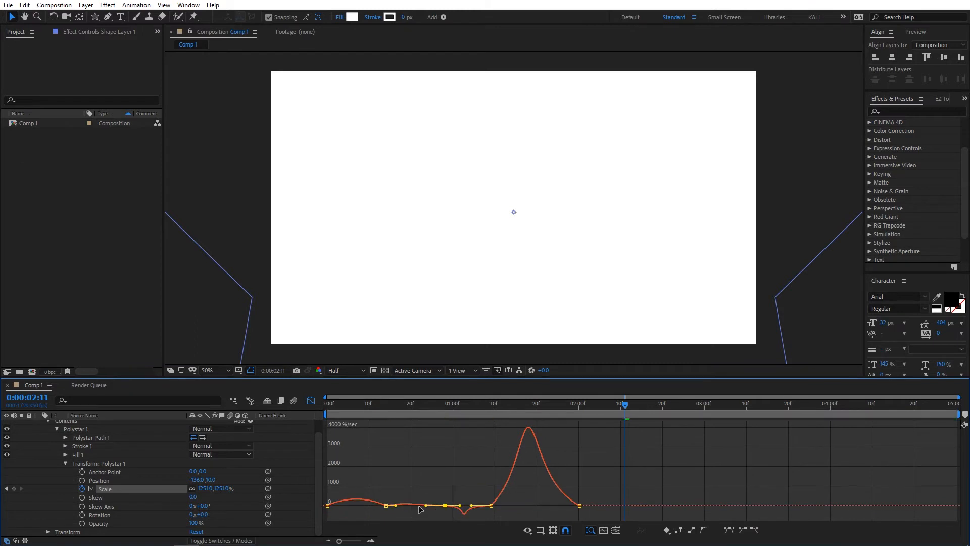
left_click(341, 403)
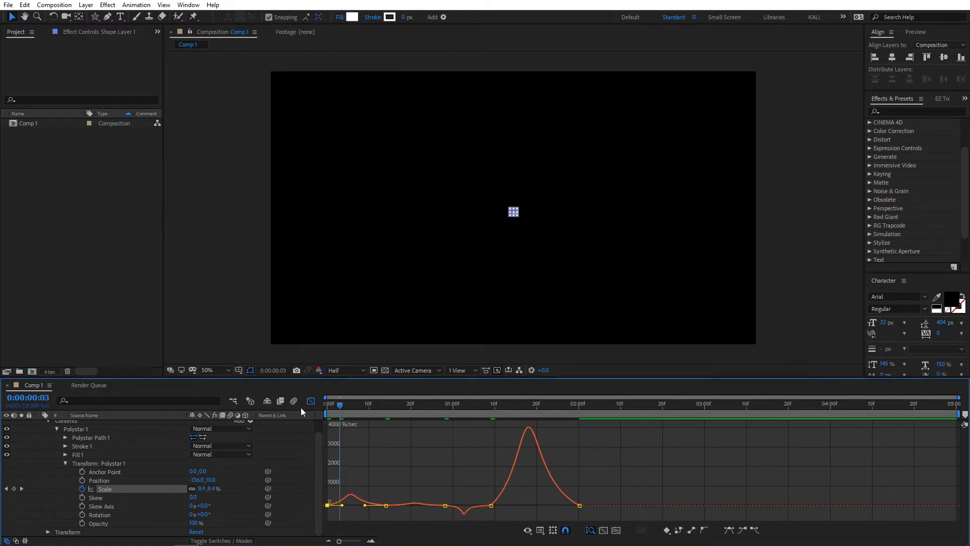
left_click(327, 403)
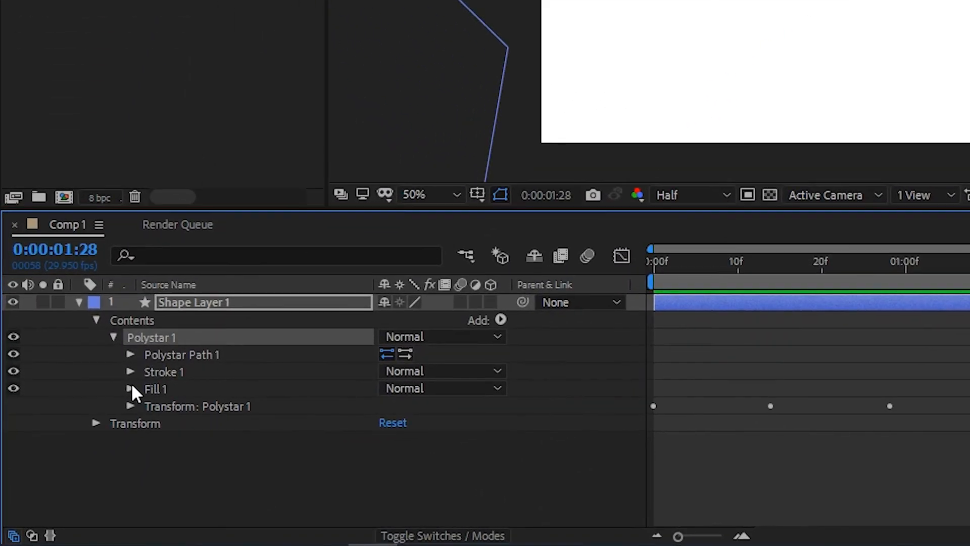
Step: Set Stroke 1 Opacity to 50% and keyframe Stroke Width 0 at frame zero
left_click(130, 371)
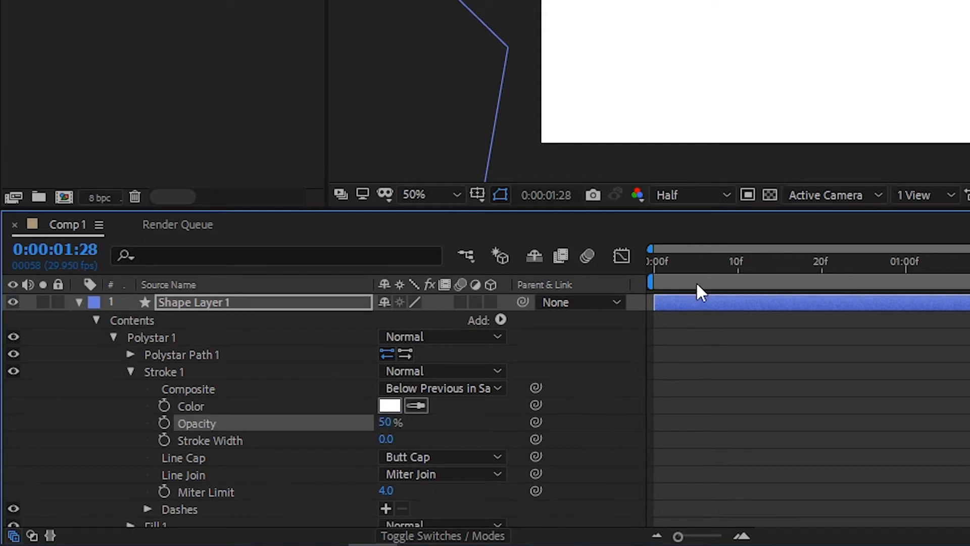
key("Home")
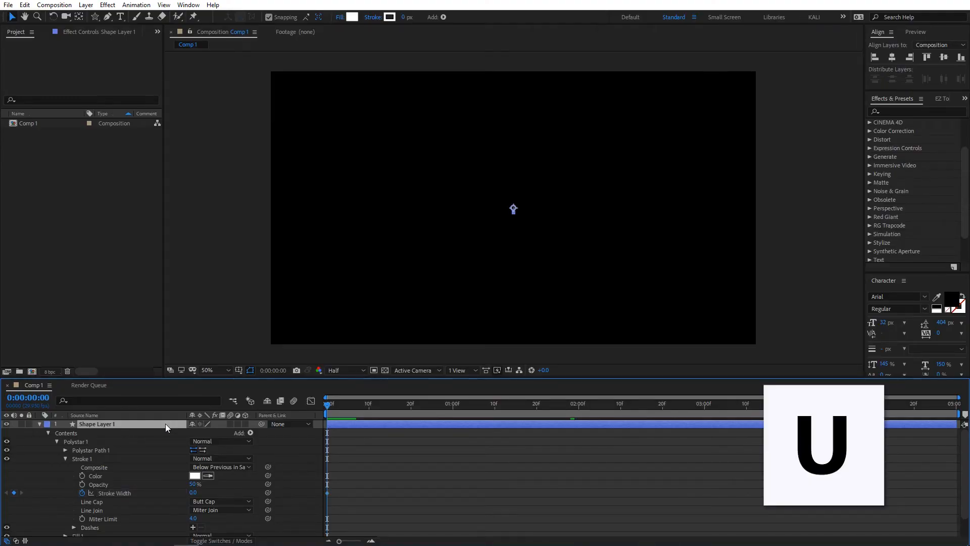
Step: Add increasing Stroke Width keyframes up to about 50 through 1:17 and review from the start
key("u")
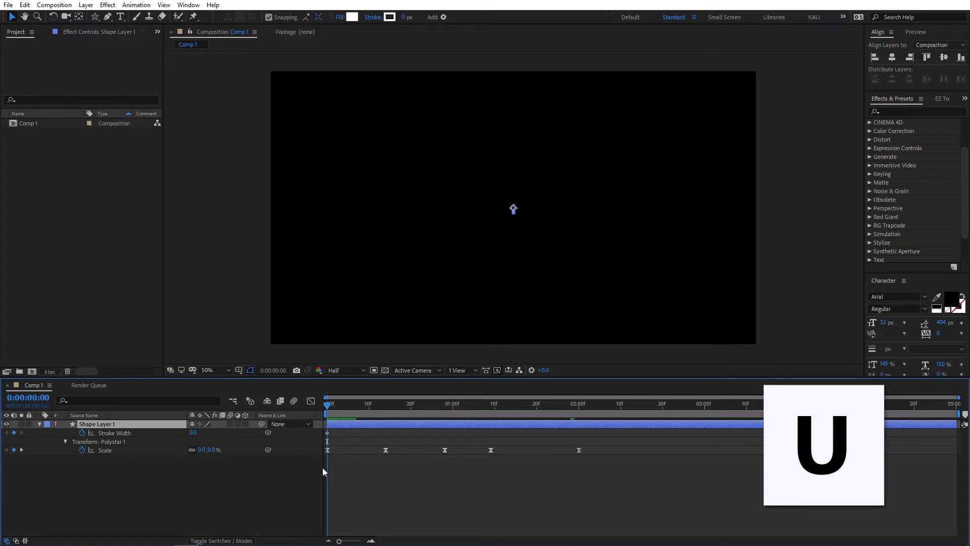
mouse_move(327, 403)
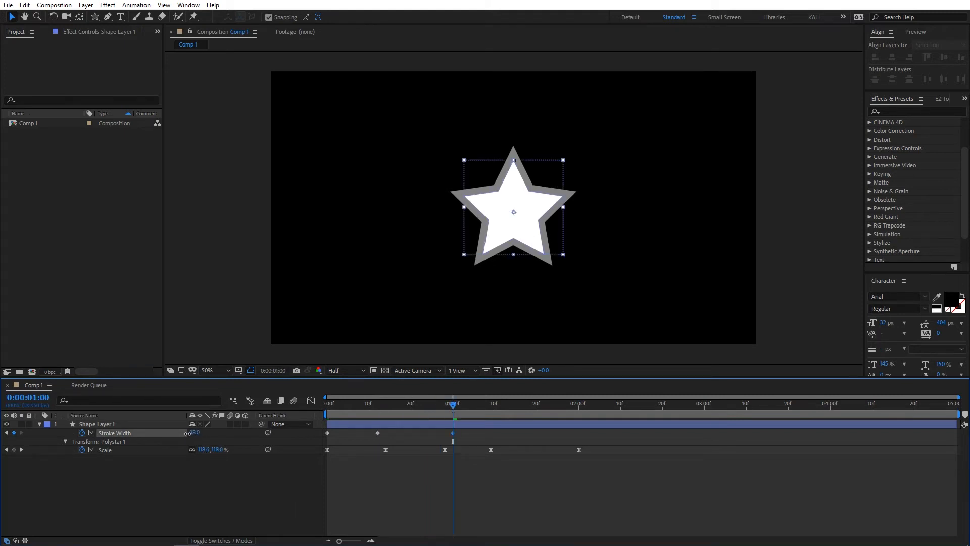
left_click(96, 423)
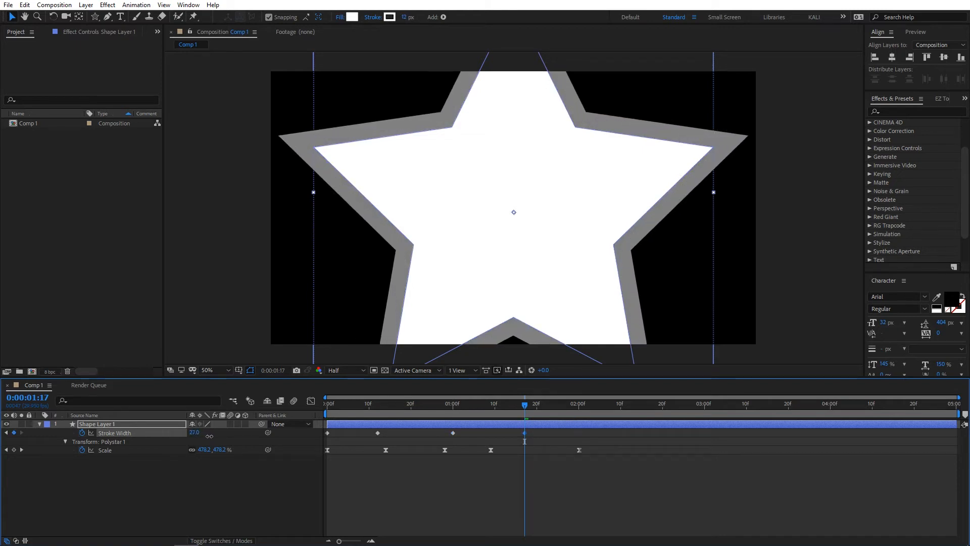
left_click(632, 403)
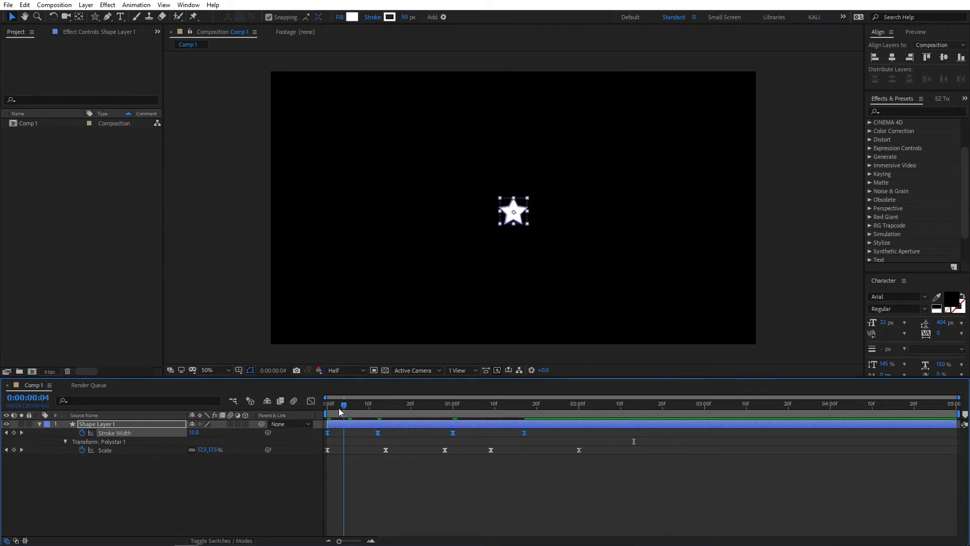
left_click(327, 404)
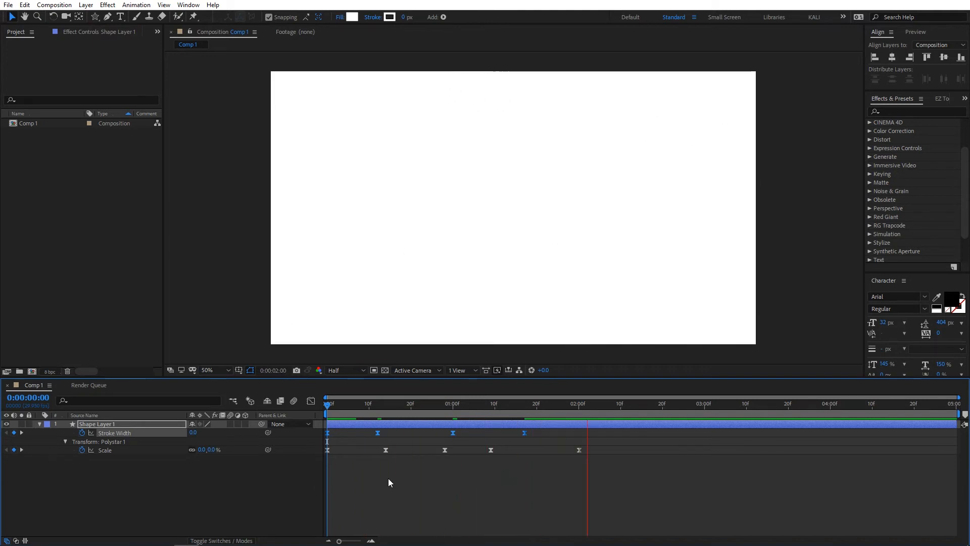
left_click(600, 403)
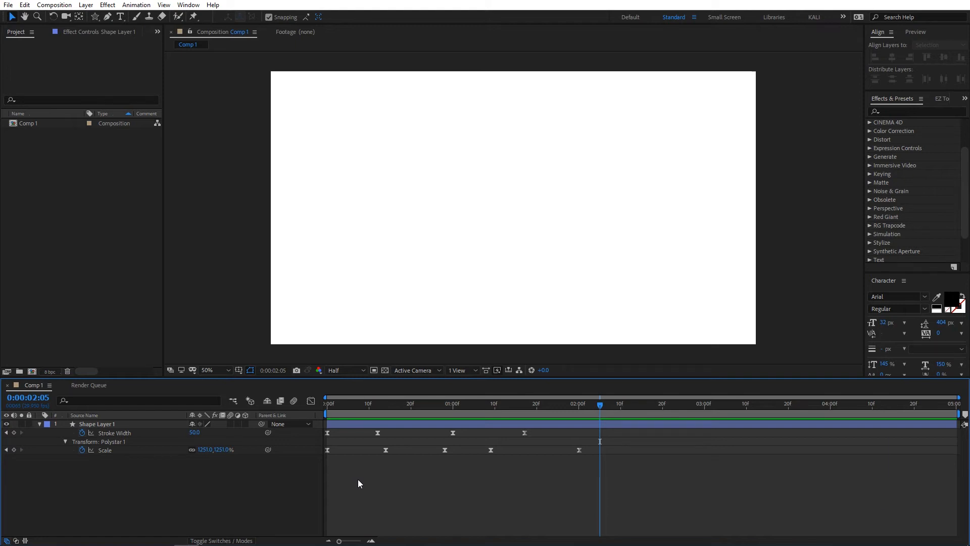
Step: Add Comp 1 to the render queue with QuickTime as the output format
key("ctrl+m")
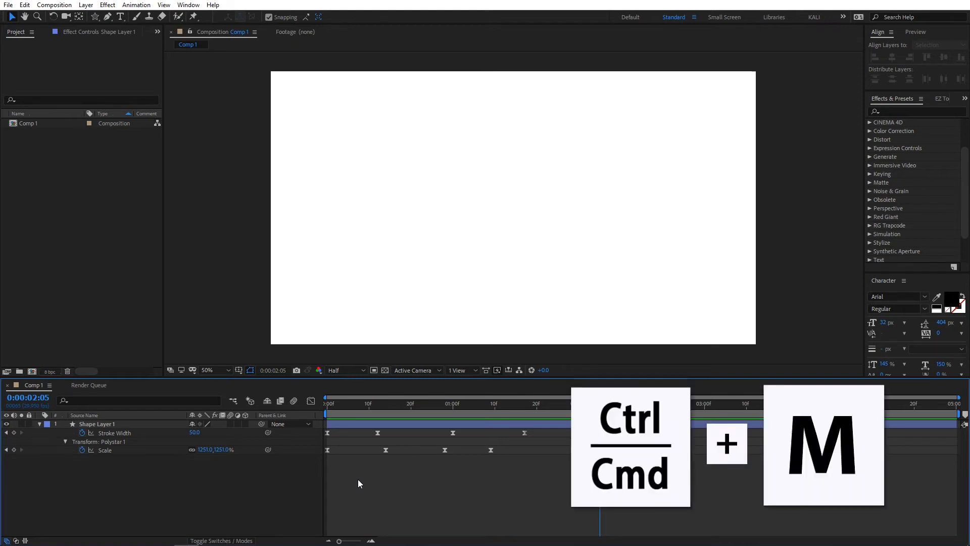
key("ctrl+m")
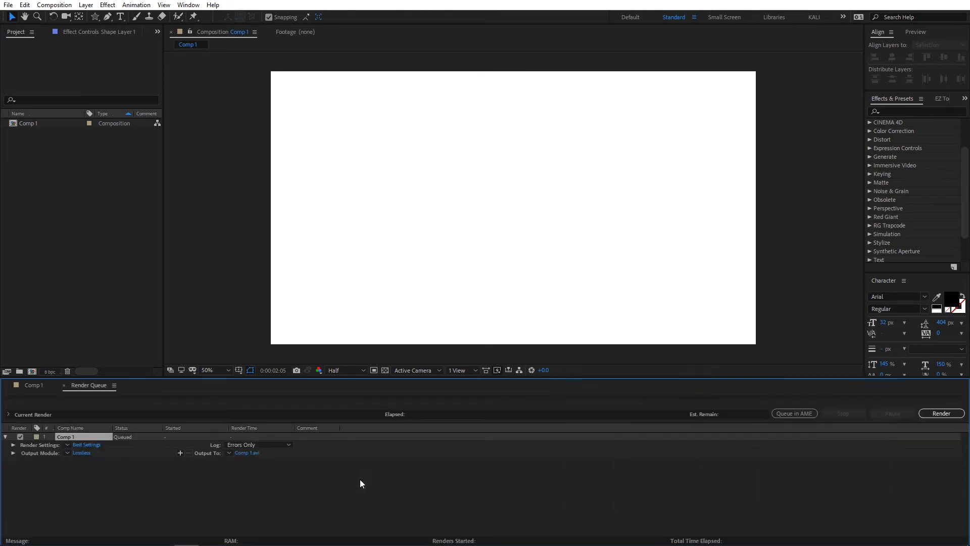
mouse_move(87, 468)
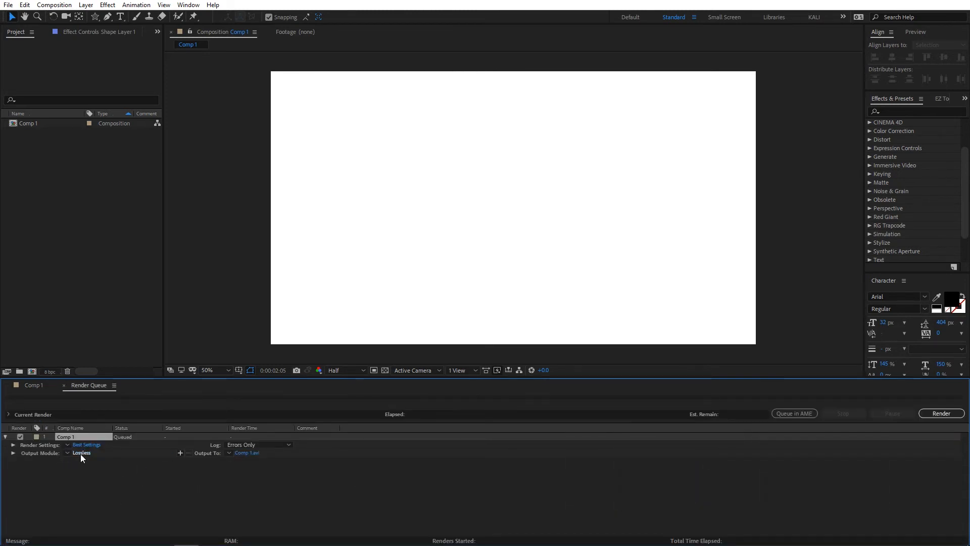
left_click(82, 453)
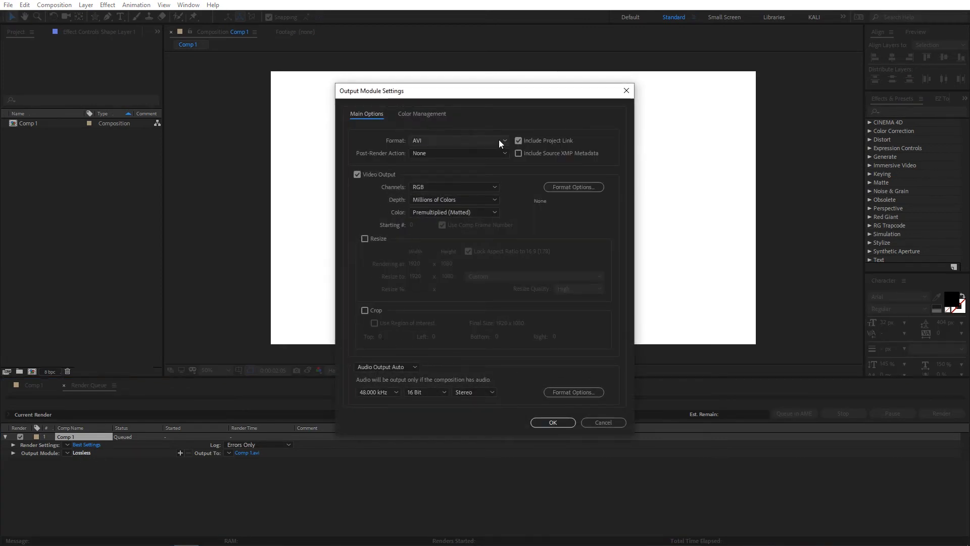
left_click(502, 140)
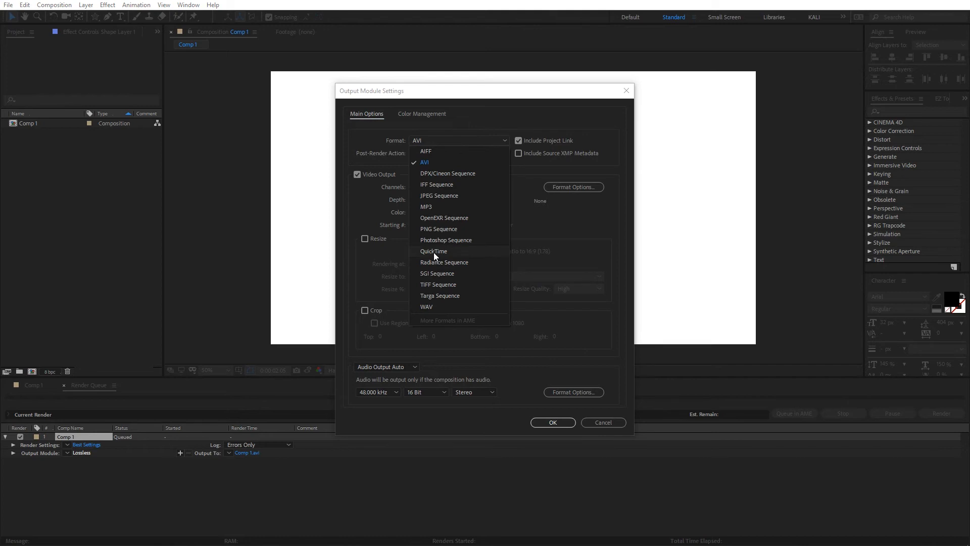
left_click(433, 251)
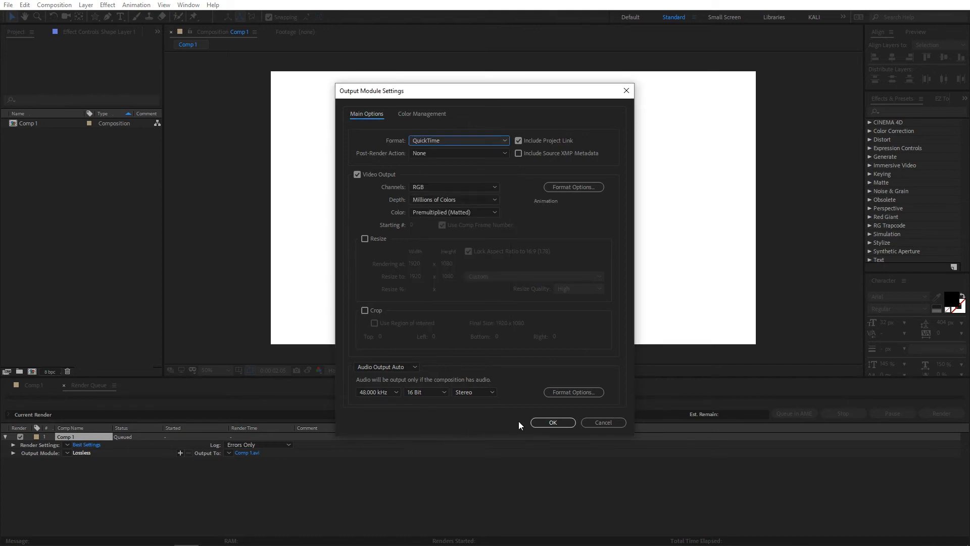
left_click(552, 422)
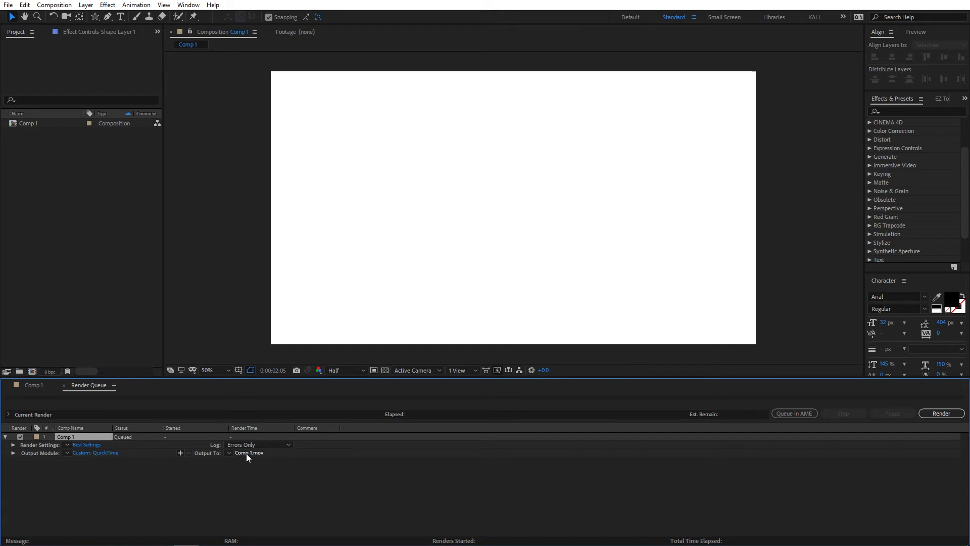
Step: Save the output as 'star transiton' in the Track Matte Transitions in Premiere Pro folder
left_click(249, 453)
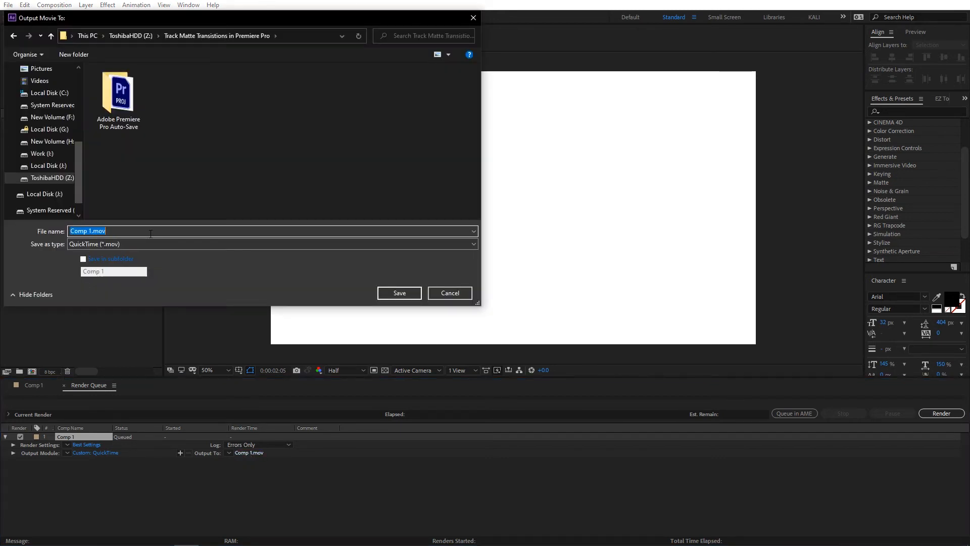
type("star transiton")
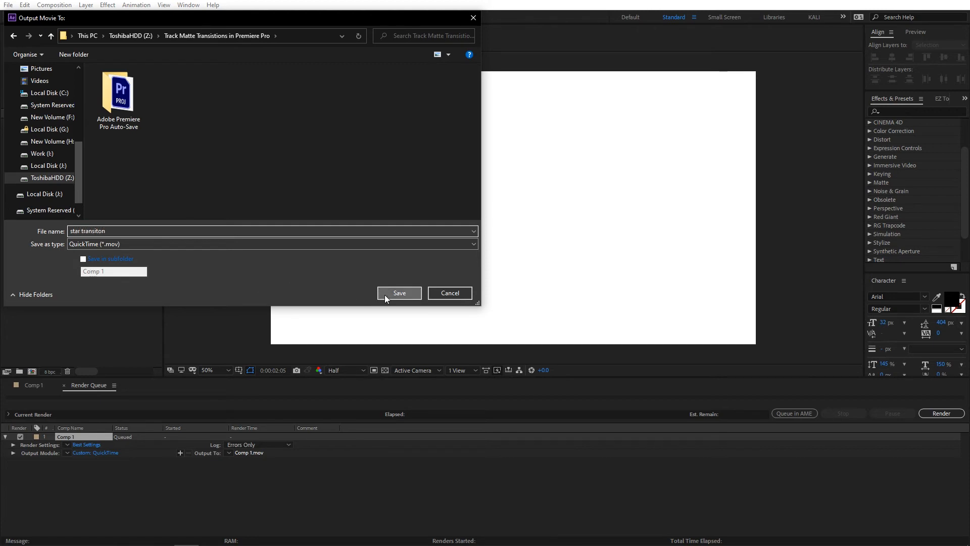
left_click(398, 293)
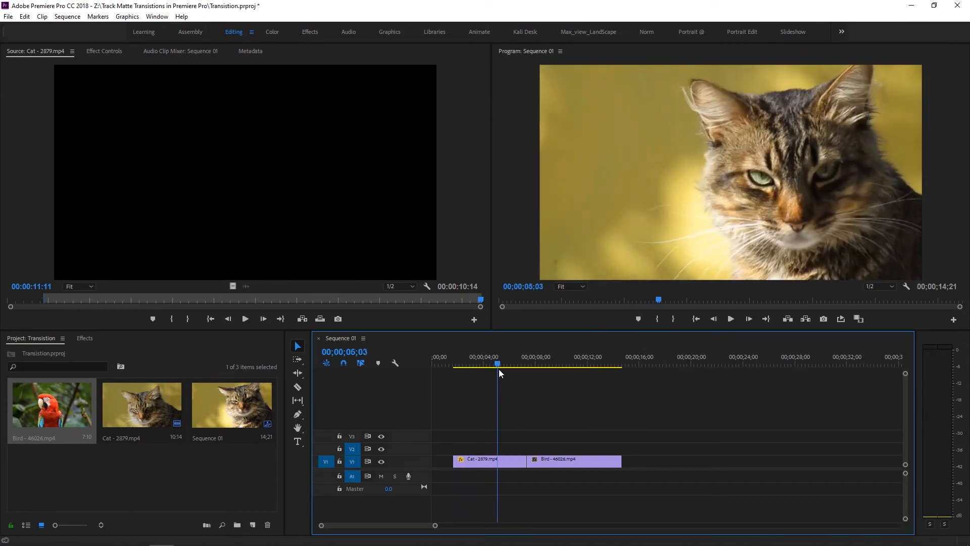
Step: Import star transition.mov from the project folder via the Project panel's Import dialog
left_click(513, 365)
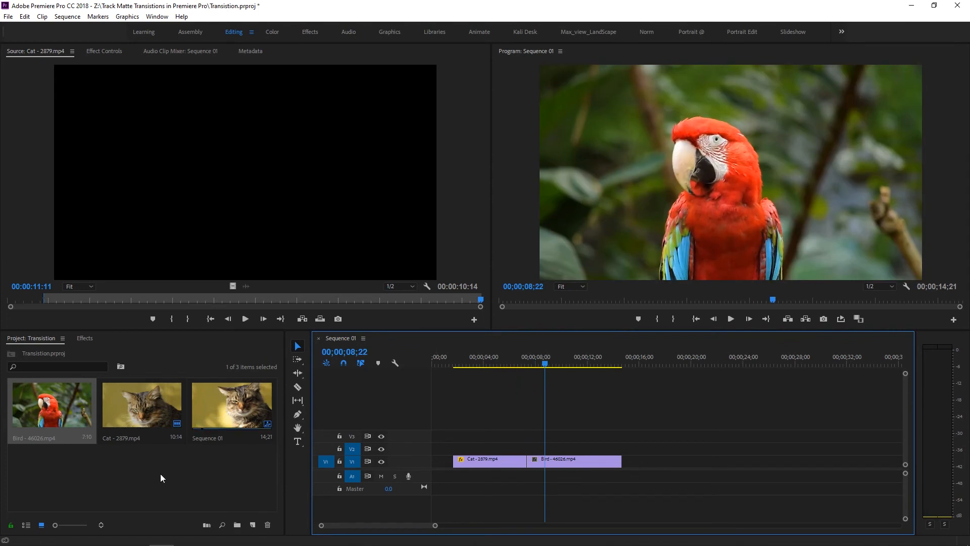
right_click(162, 478)
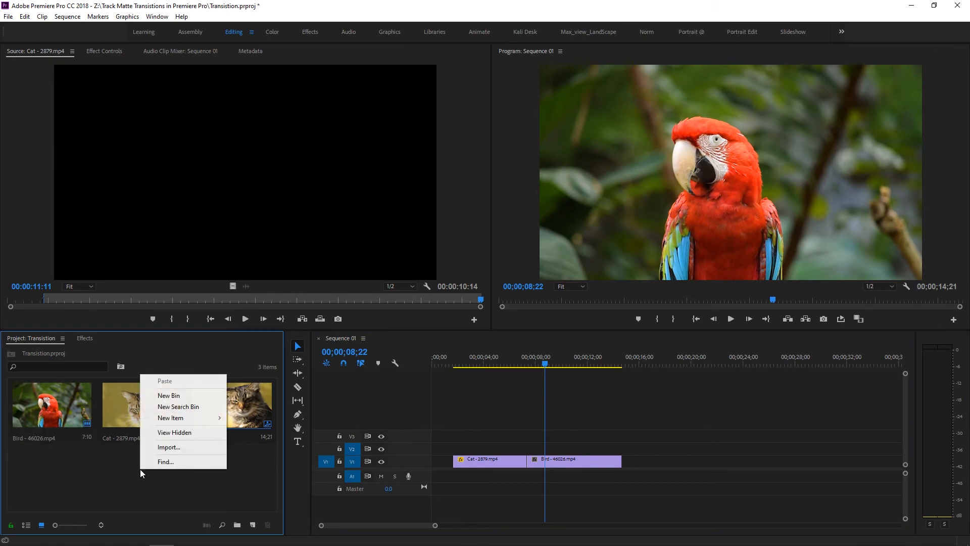
mouse_move(166, 446)
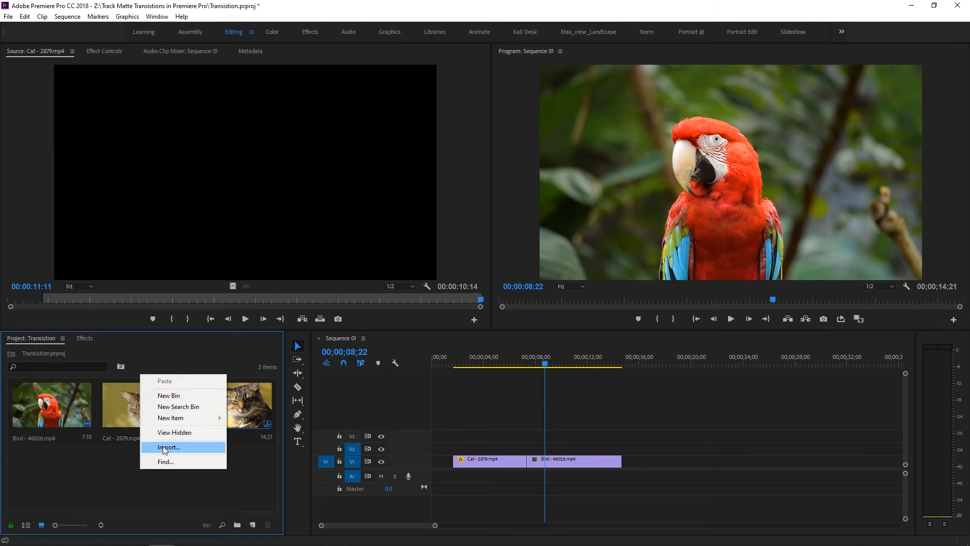
left_click(168, 447)
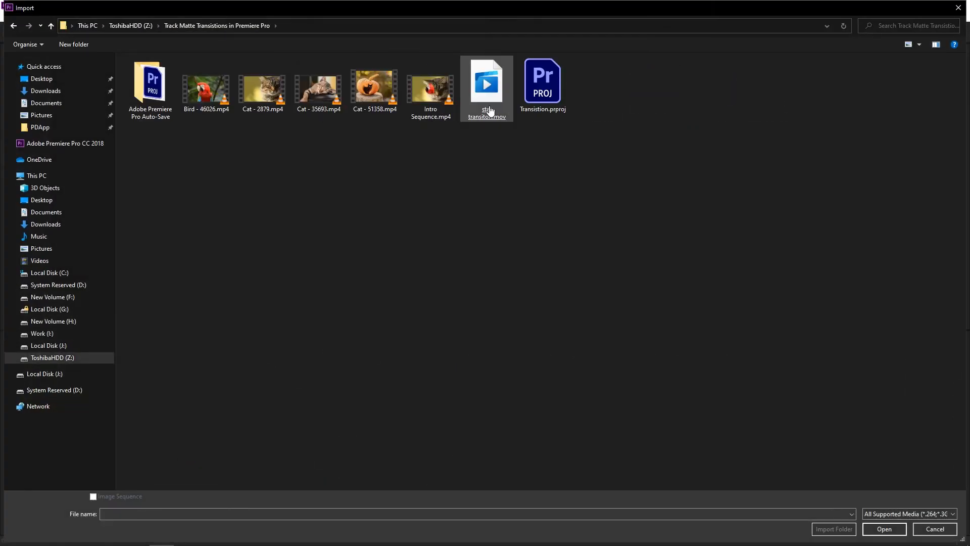
left_click(883, 529)
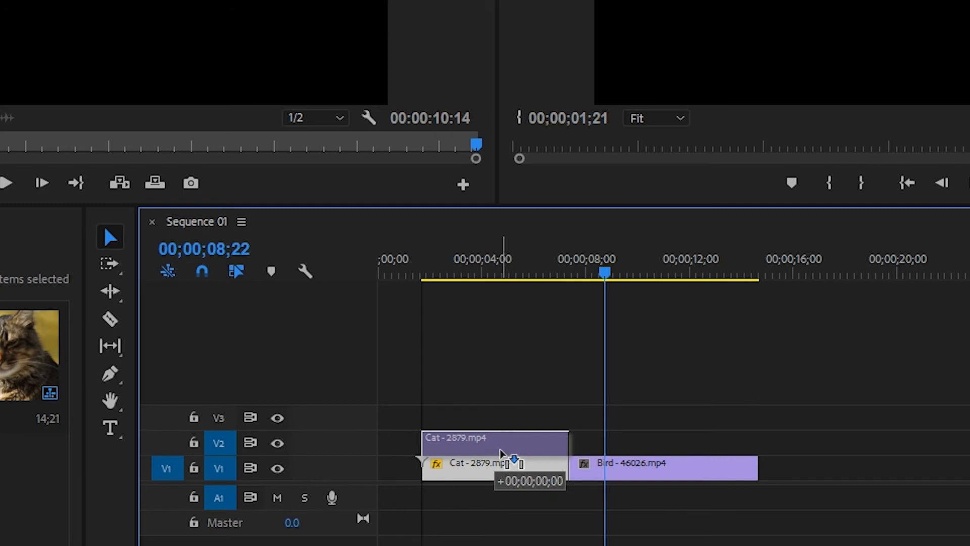
Step: Move the Cat clip to V2 and position the playhead where the star transition clip begins
left_click(621, 476)
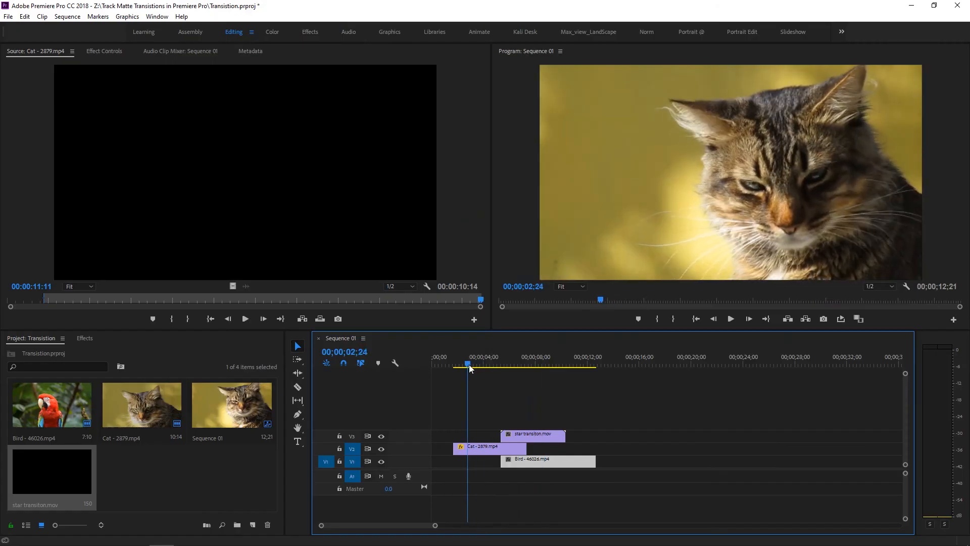
left_click(501, 364)
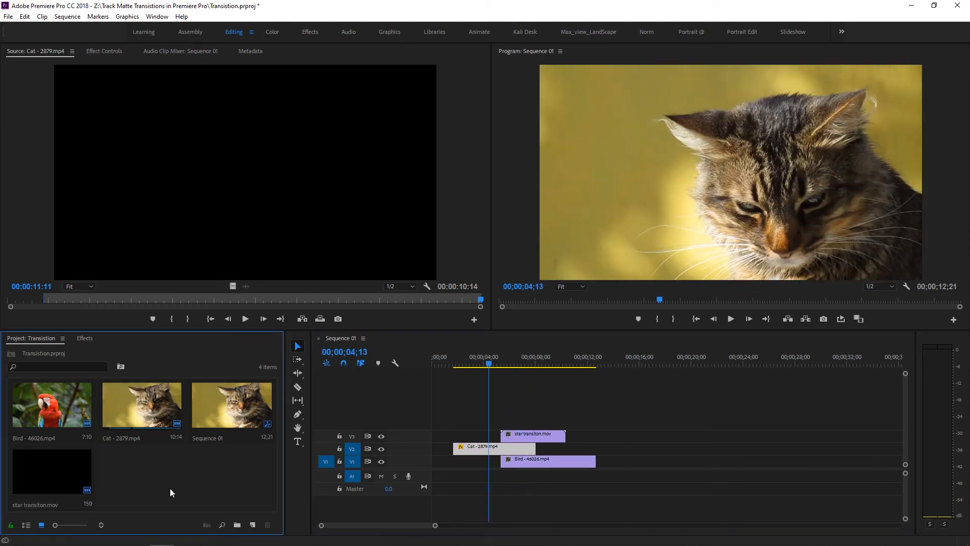
Step: Search the Effects library for 'track matte' to find the Track Matte Key effect
left_click(83, 337)
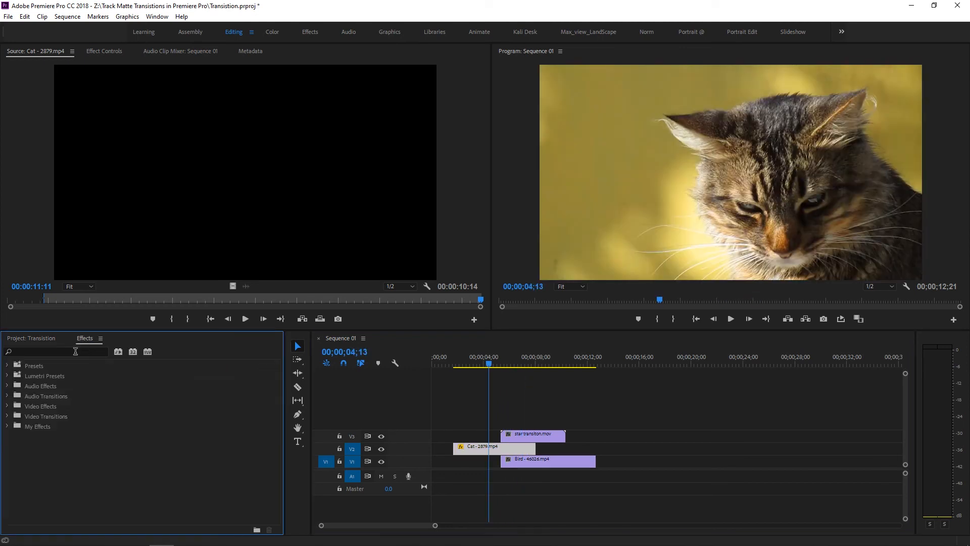
type("t")
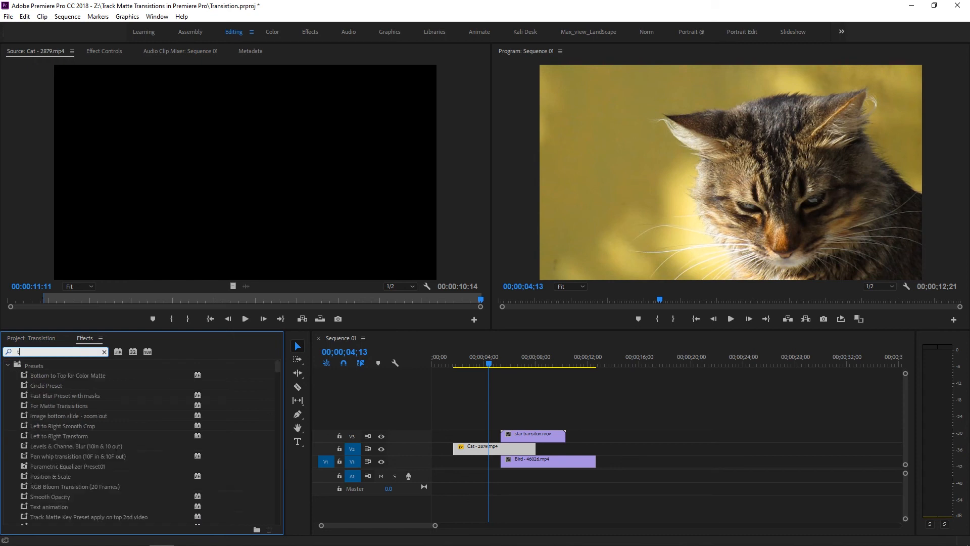
type("rack m")
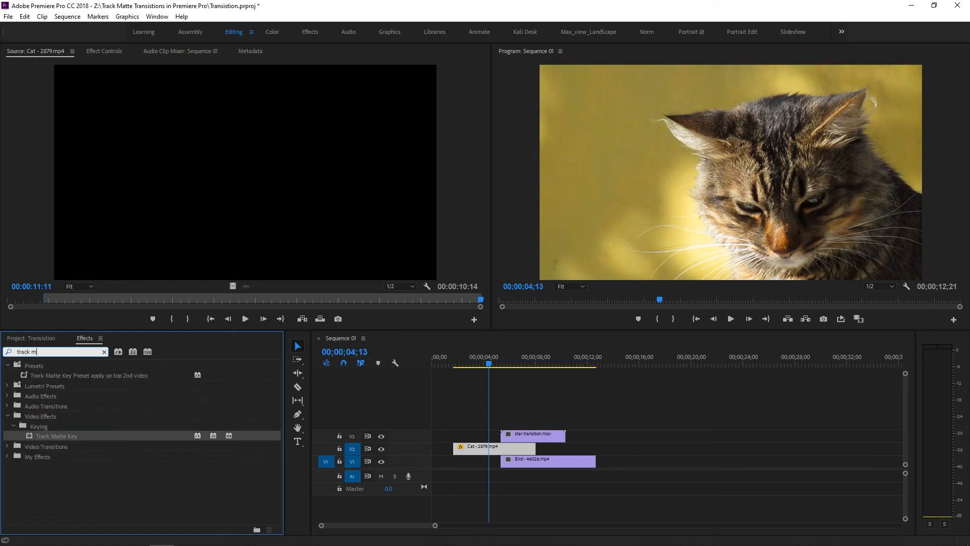
type("atte")
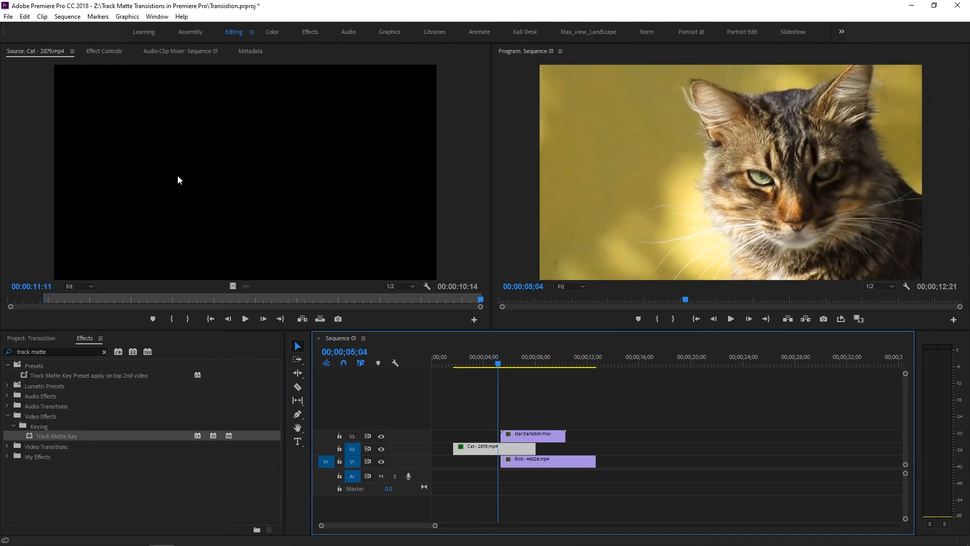
Step: Set the cat clip's Track Matte Key to matte from Video 3 composited by Matte Luma, then scrub to check
left_click(103, 50)
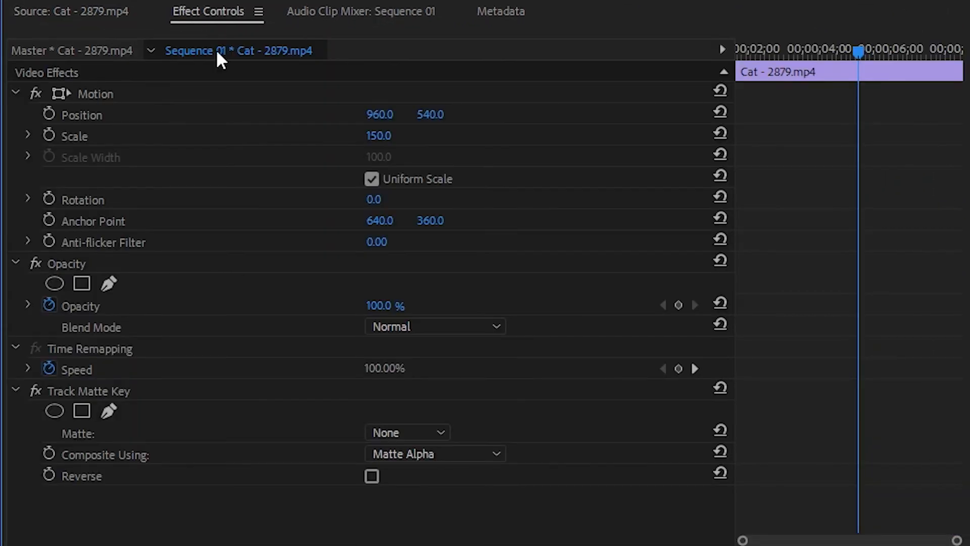
mouse_move(78, 457)
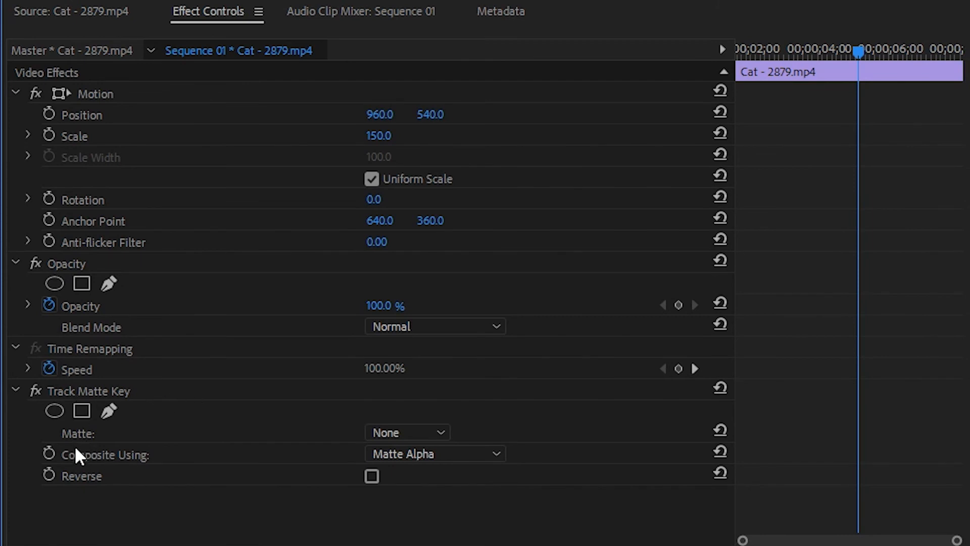
left_click(405, 432)
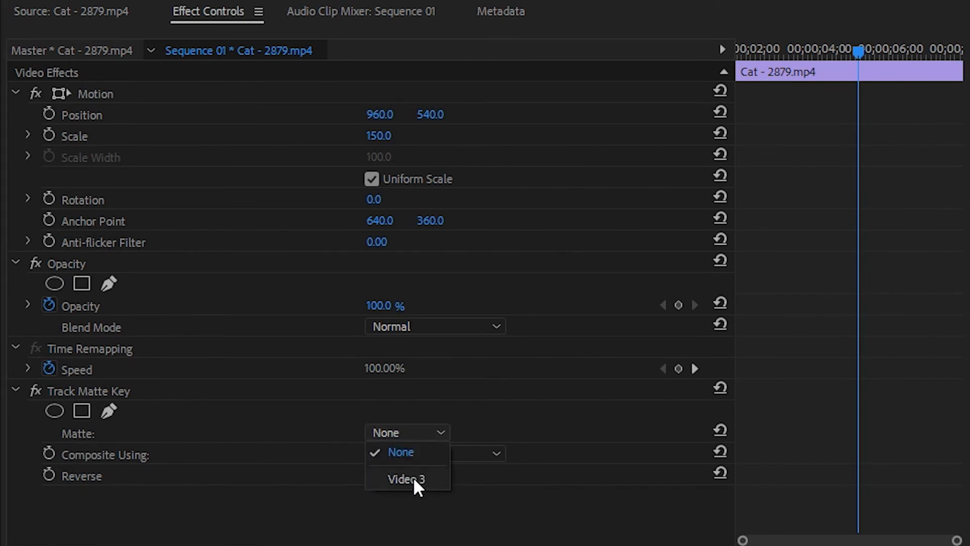
left_click(406, 478)
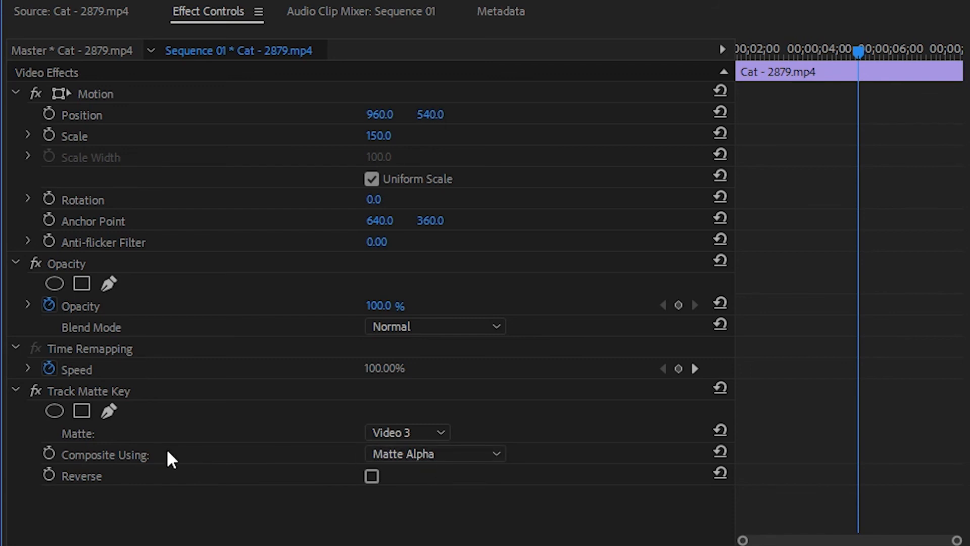
left_click(435, 454)
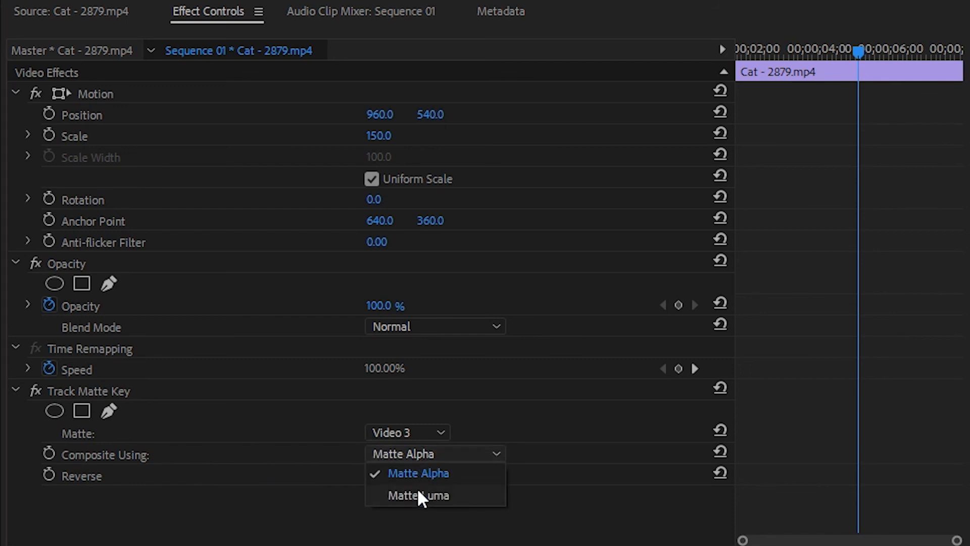
left_click(417, 495)
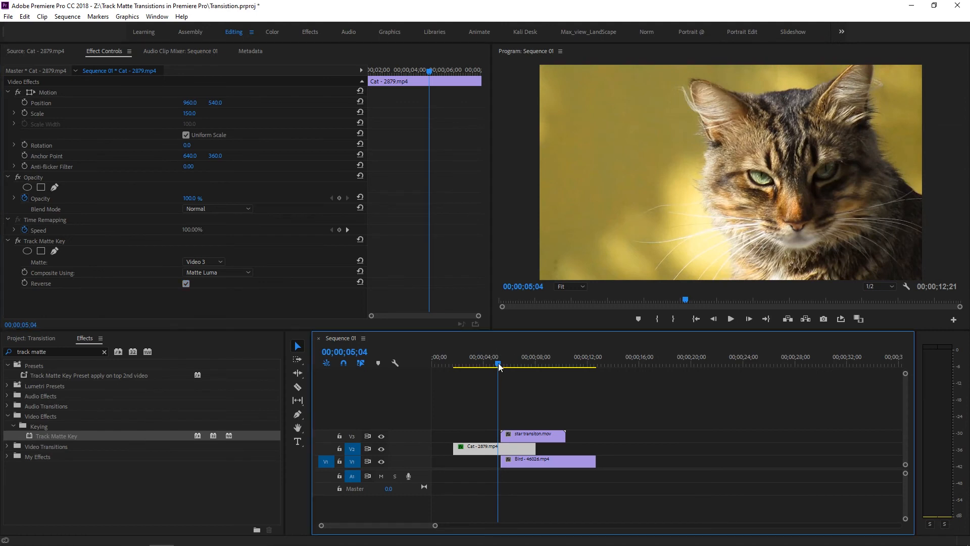
left_click(730, 318)
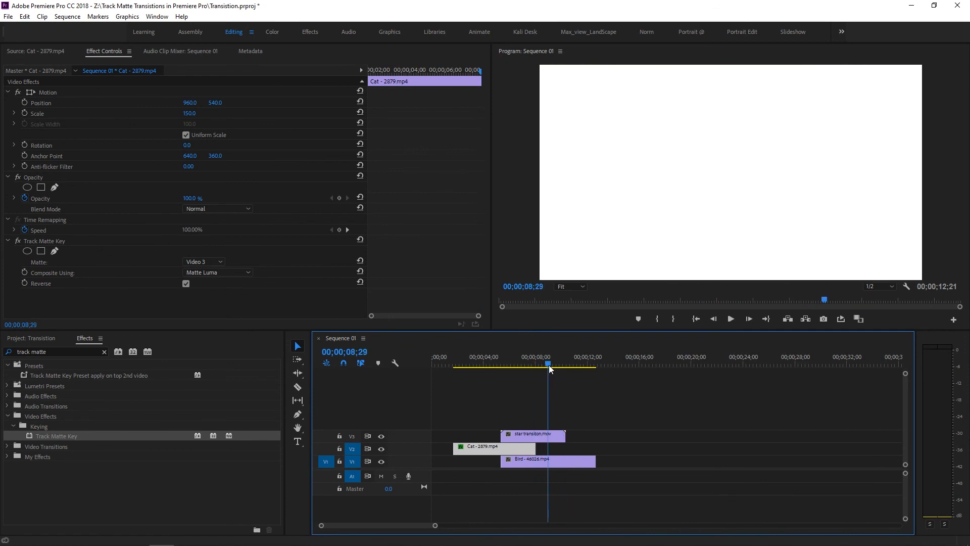
mouse_move(528, 456)
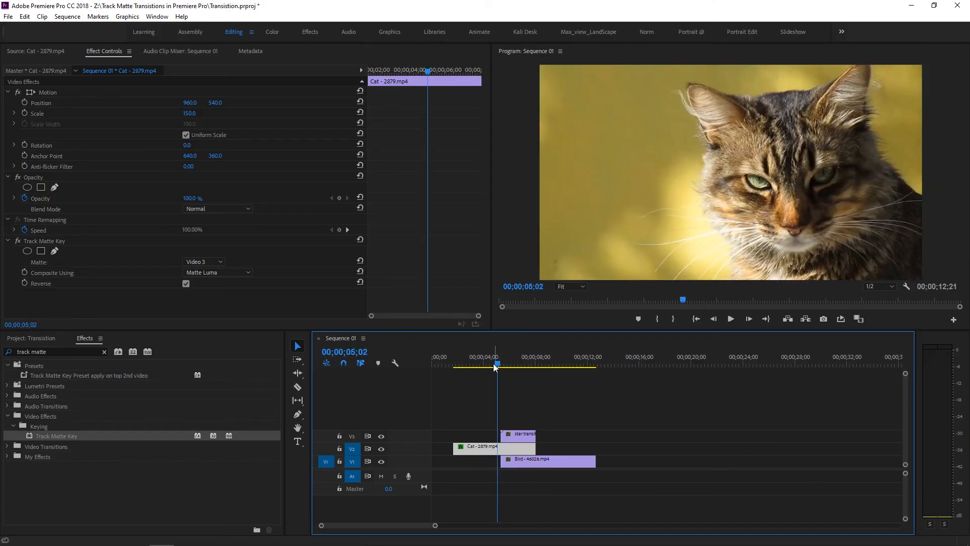
Step: Play the sequence from the transition start to preview the star revealing the parrot, then stop
left_click(730, 318)
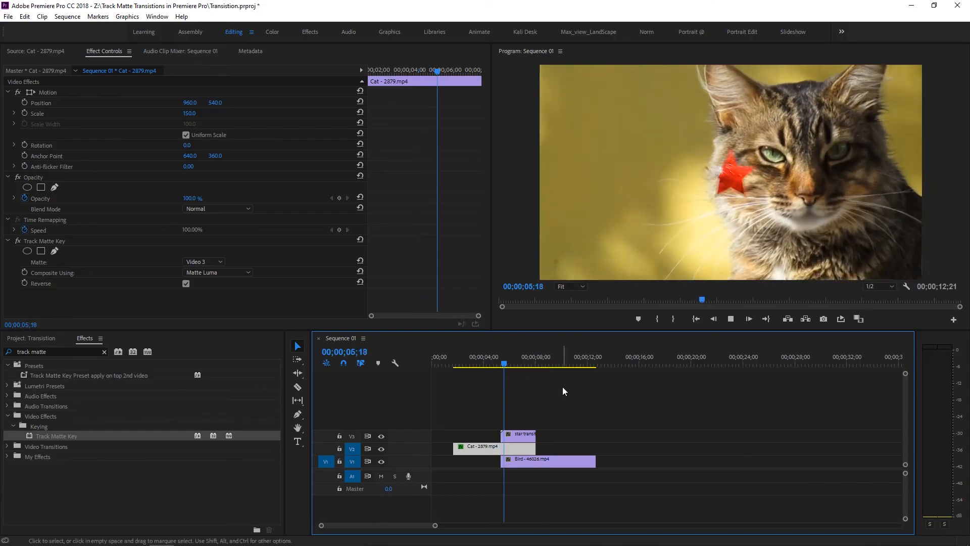
left_click(531, 356)
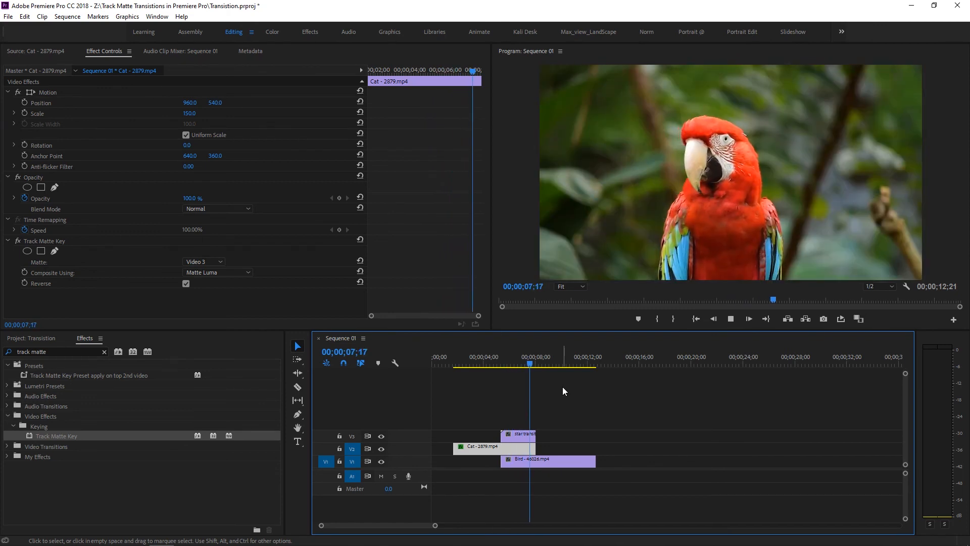
left_click(493, 364)
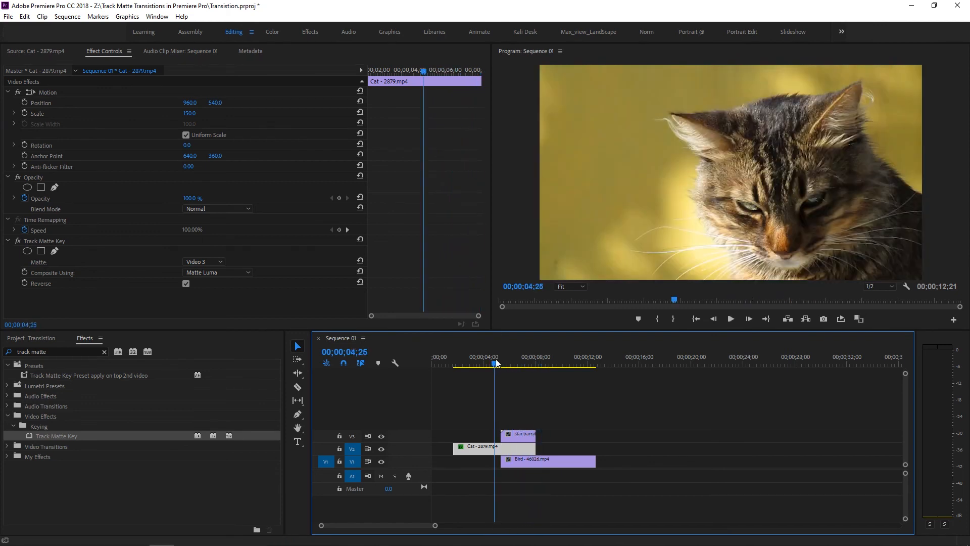